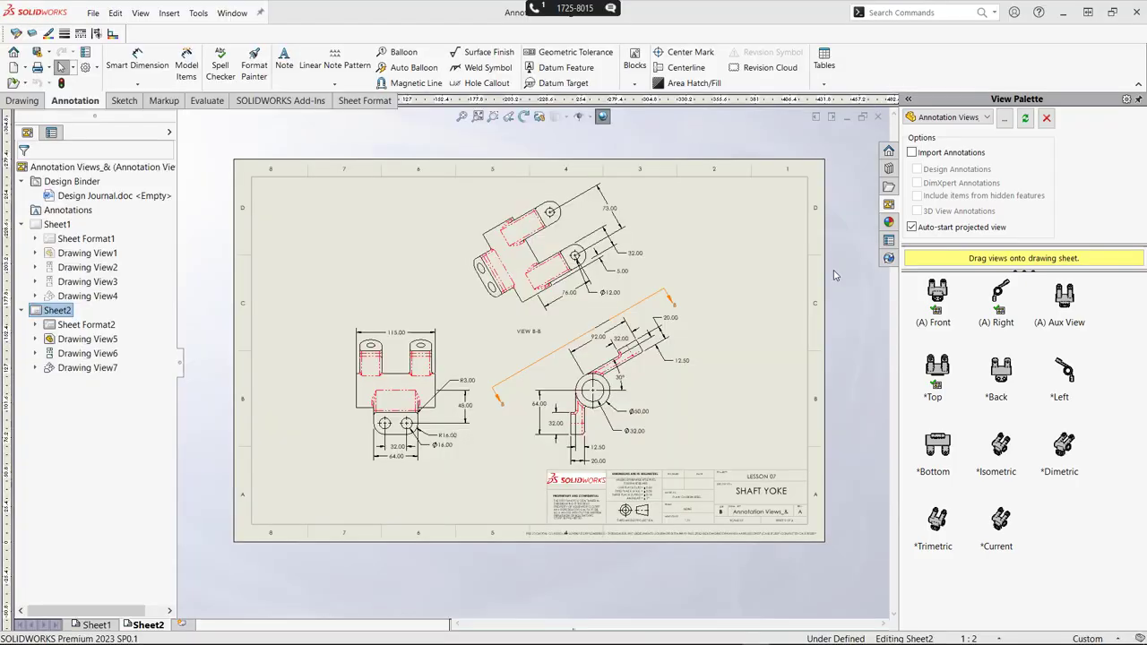
{"action": "mouse_move", "coordinate": [760, 285]}
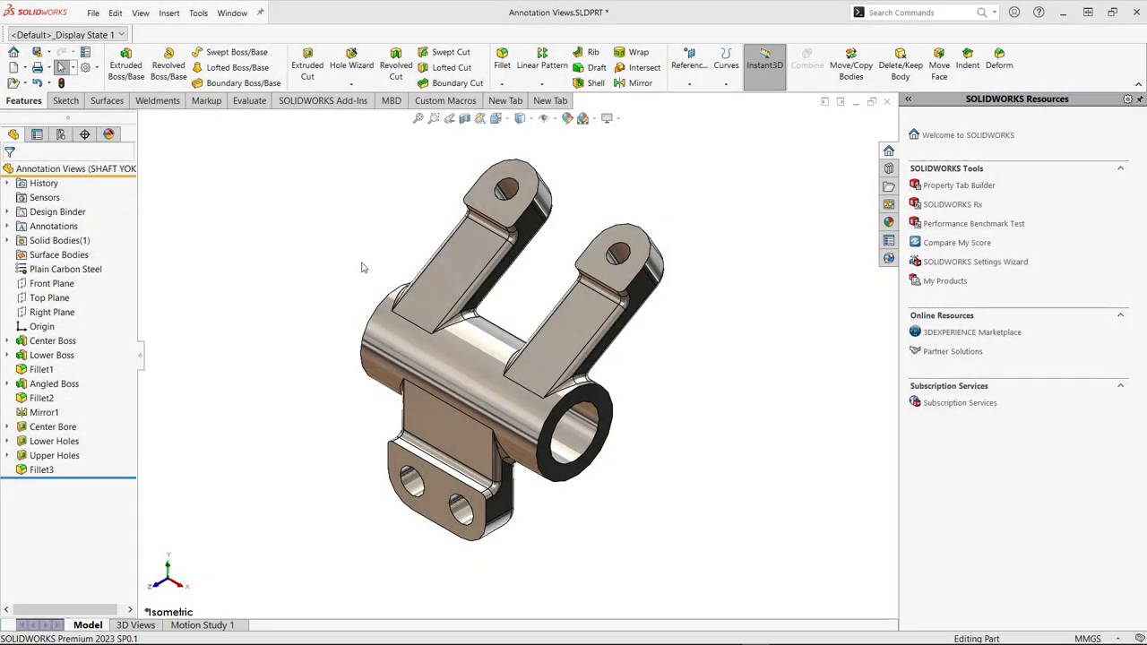
{"action": "mouse_move", "coordinate": [308, 238]}
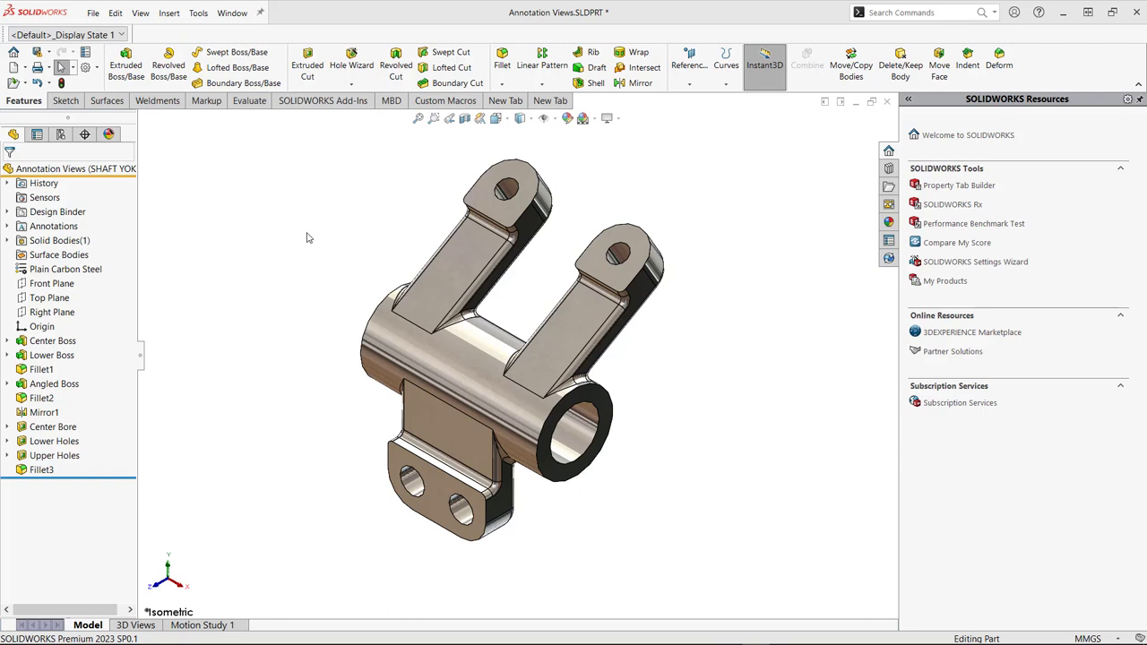
{"action": "mouse_move", "coordinate": [327, 275]}
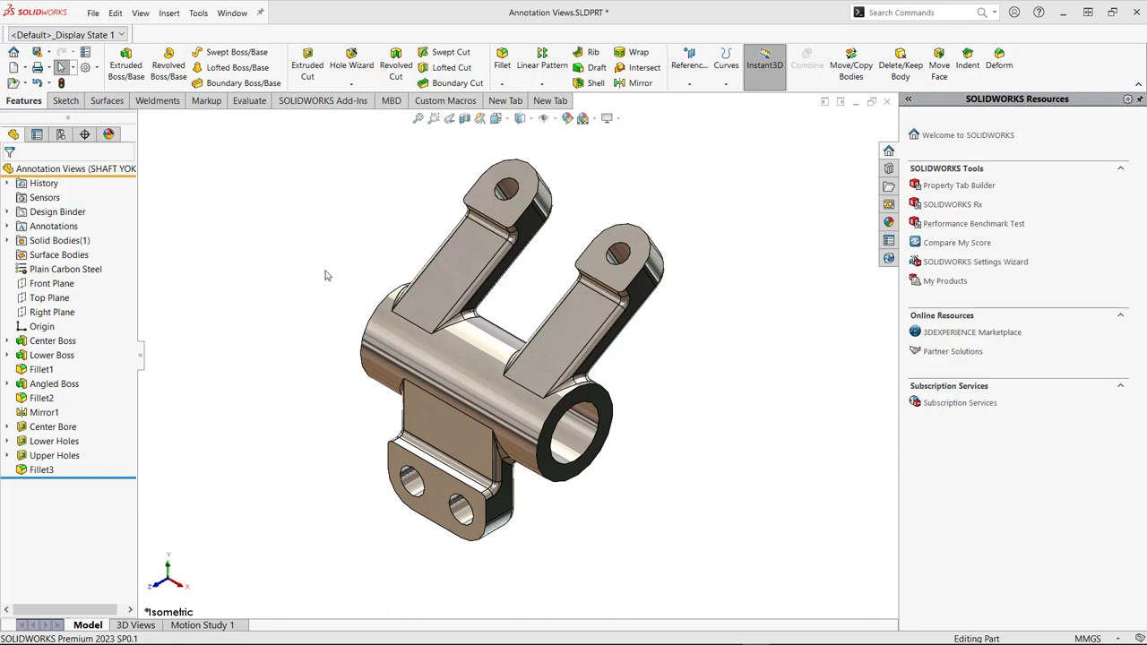
{"action": "mouse_move", "coordinate": [362, 266]}
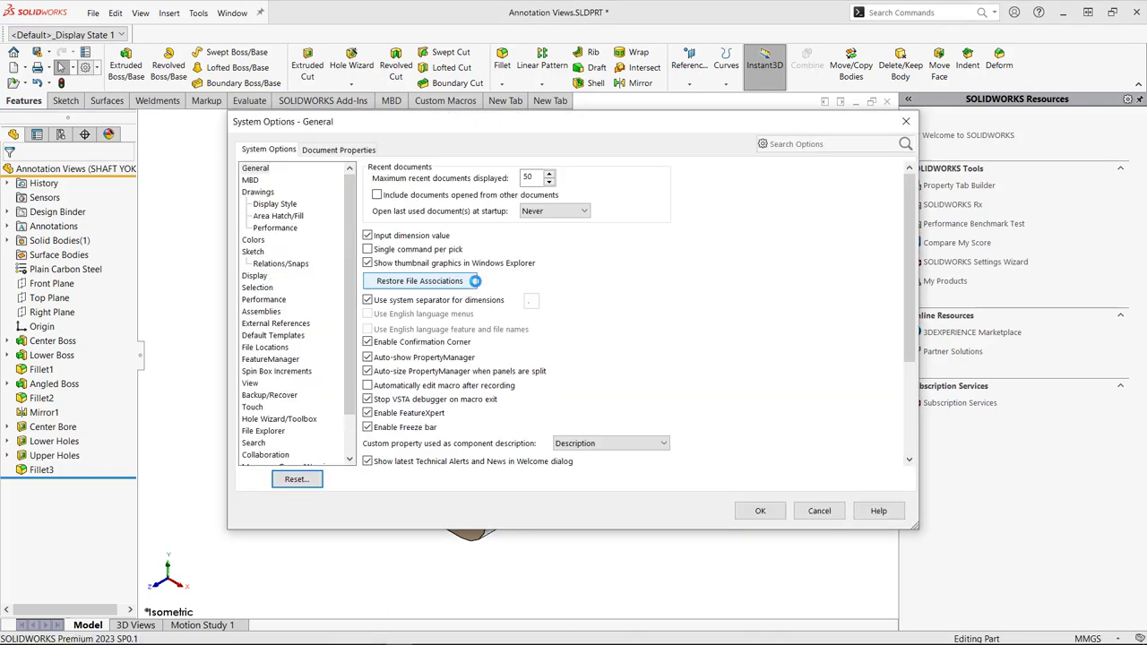
{"action": "type", "text": "mark dim"}
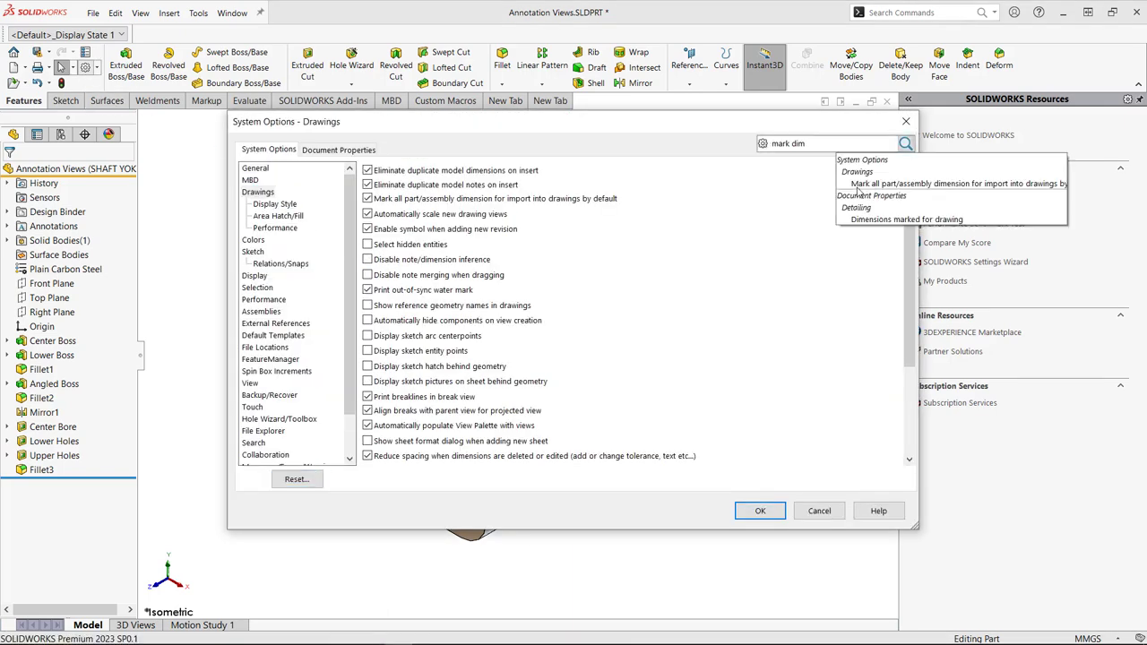
{"action": "left_click", "coordinate": [955, 183]}
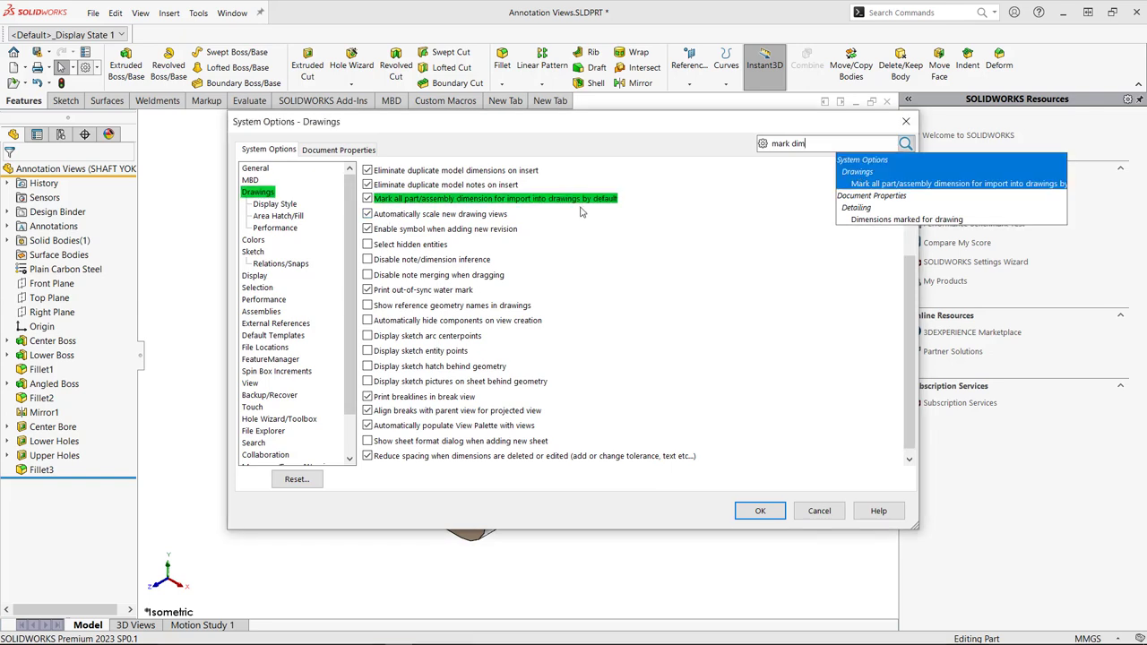
{"action": "mouse_move", "coordinate": [549, 217]}
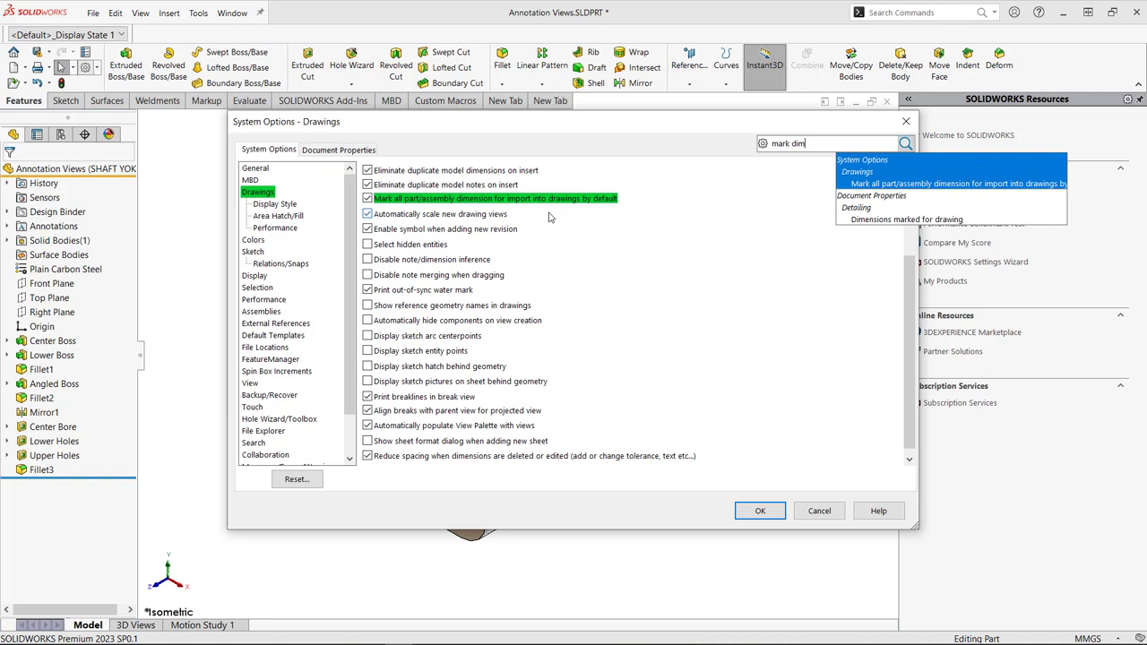
{"action": "mouse_move", "coordinate": [561, 222]}
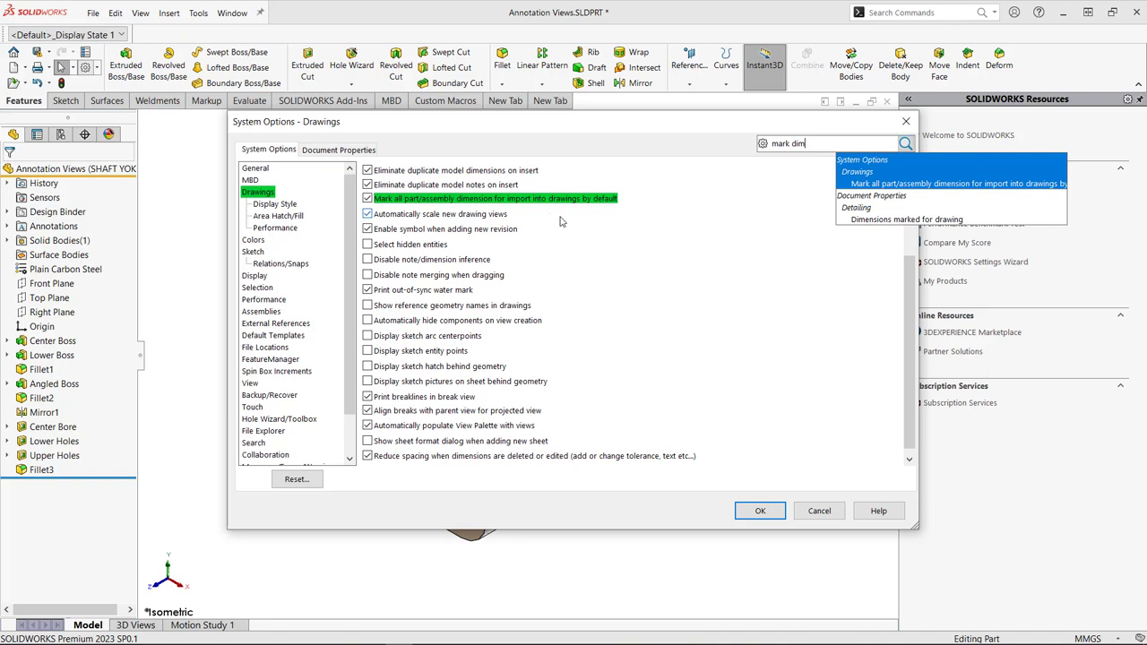
{"action": "mouse_move", "coordinate": [615, 215]}
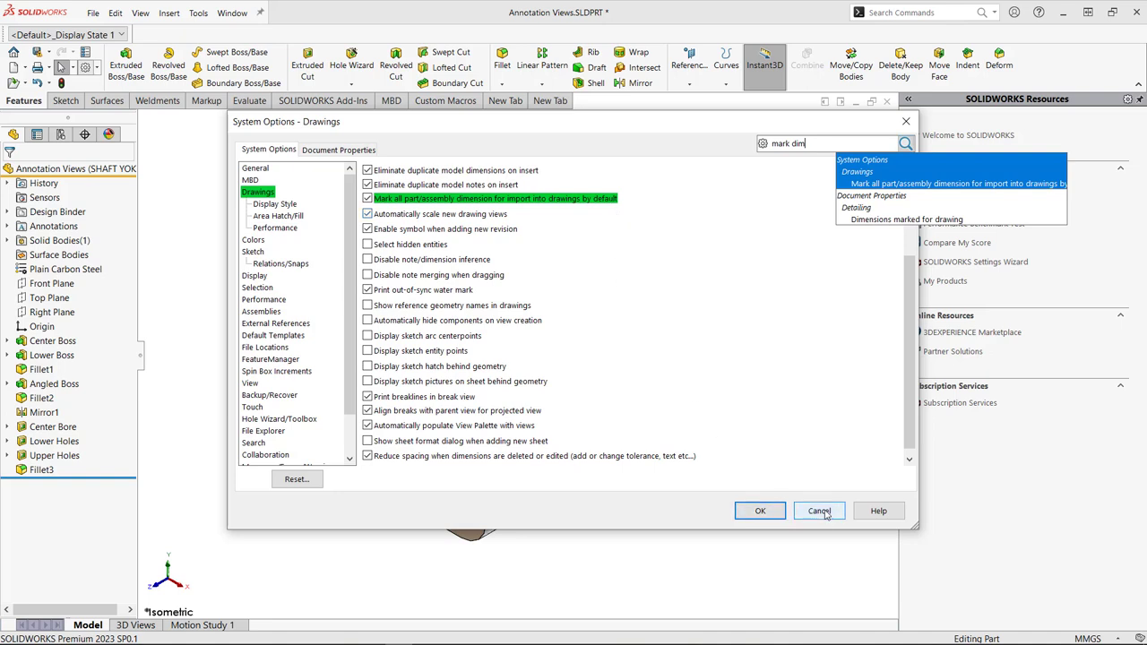
{"action": "left_click", "coordinate": [819, 511]}
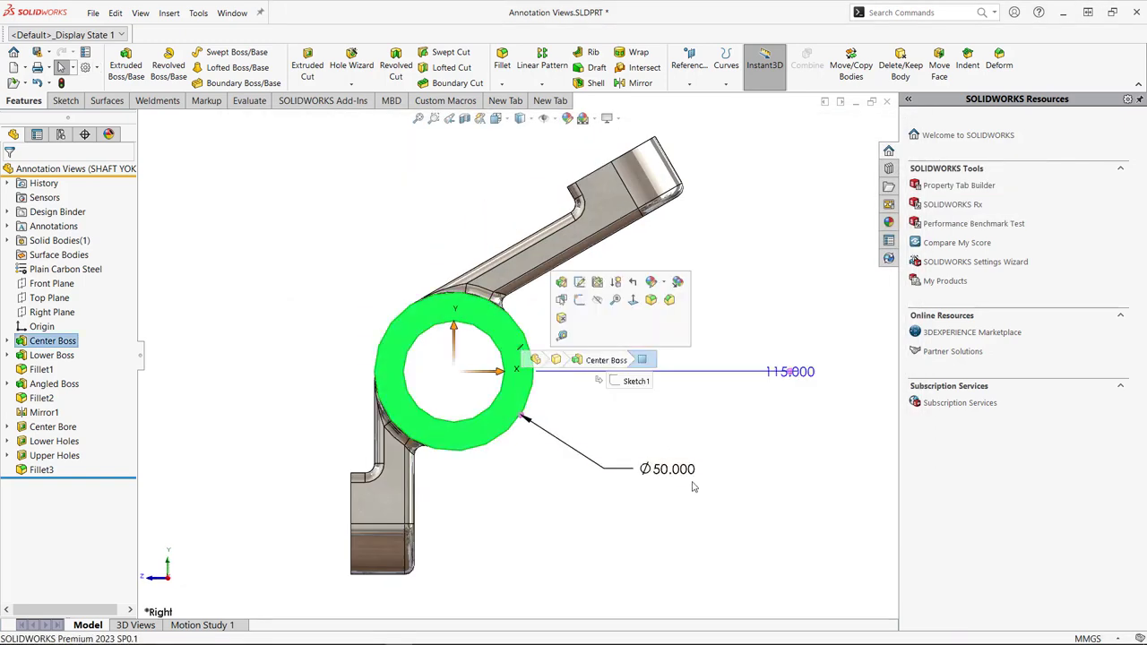
{"action": "double_click", "coordinate": [668, 469]}
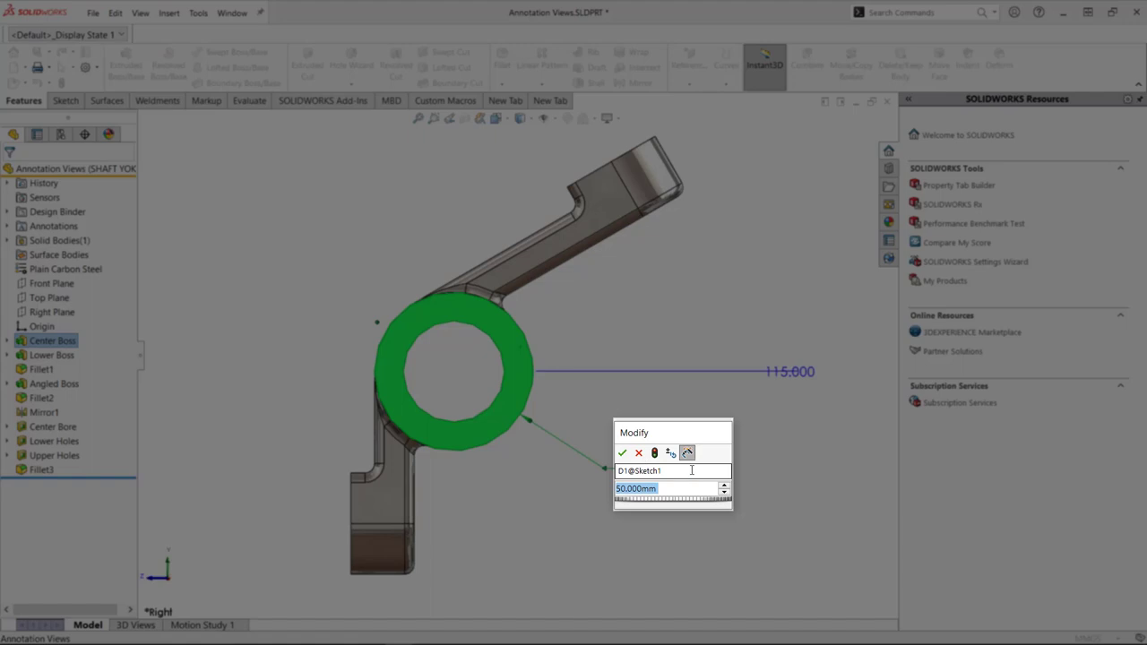
{"action": "mouse_move", "coordinate": [687, 453]}
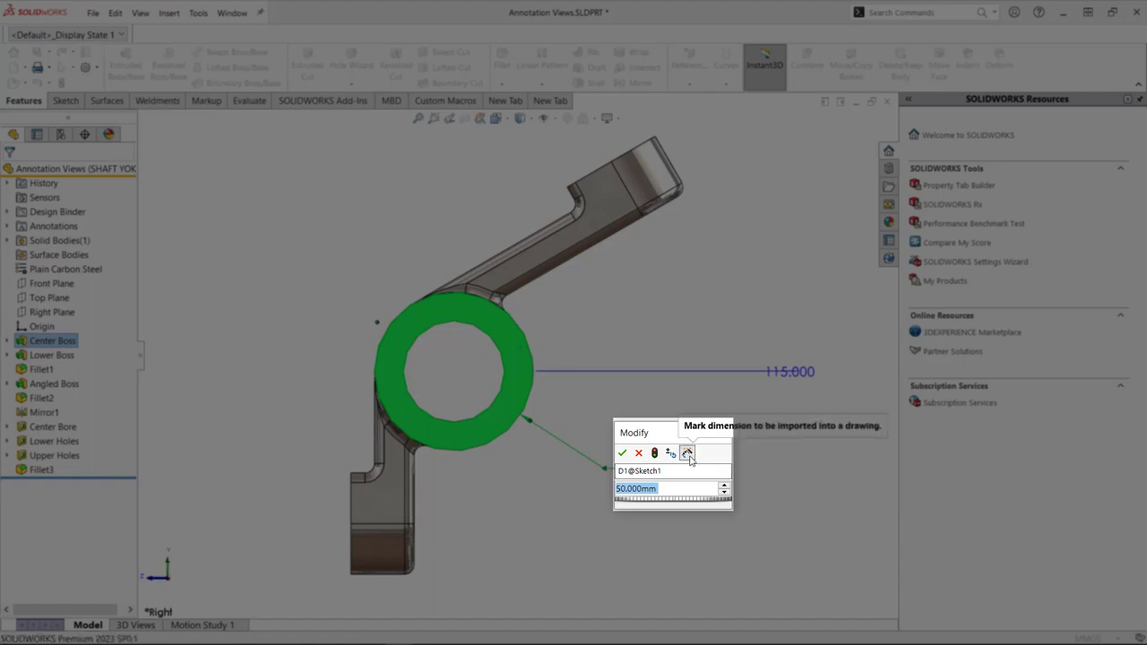
{"action": "mouse_move", "coordinate": [708, 458]}
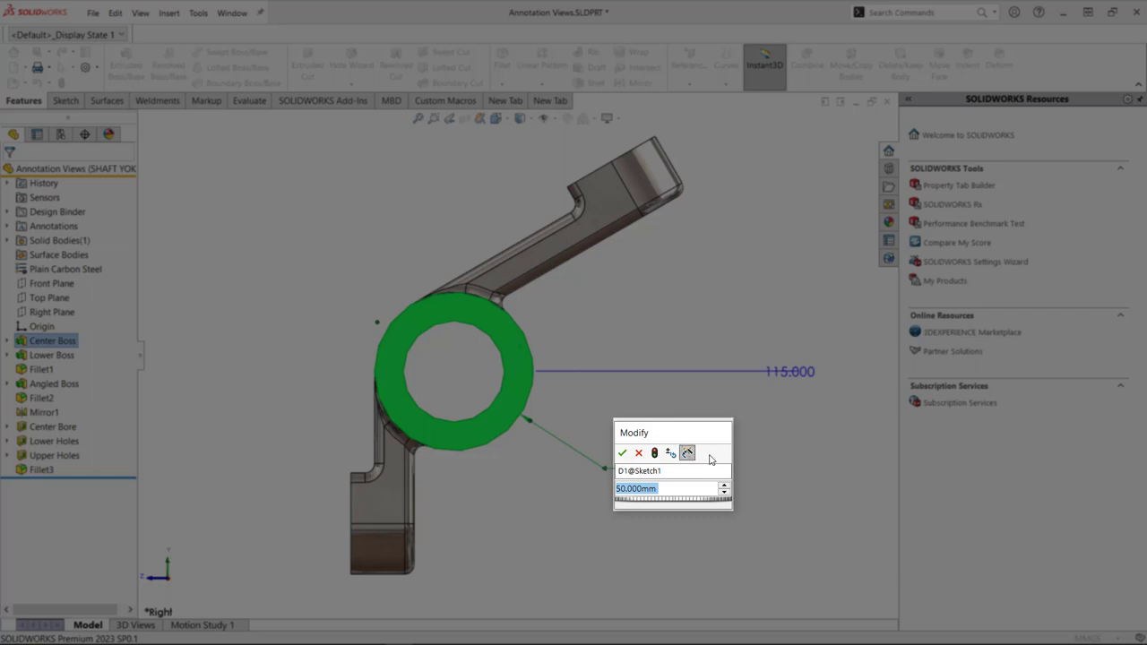
{"action": "mouse_move", "coordinate": [688, 452]}
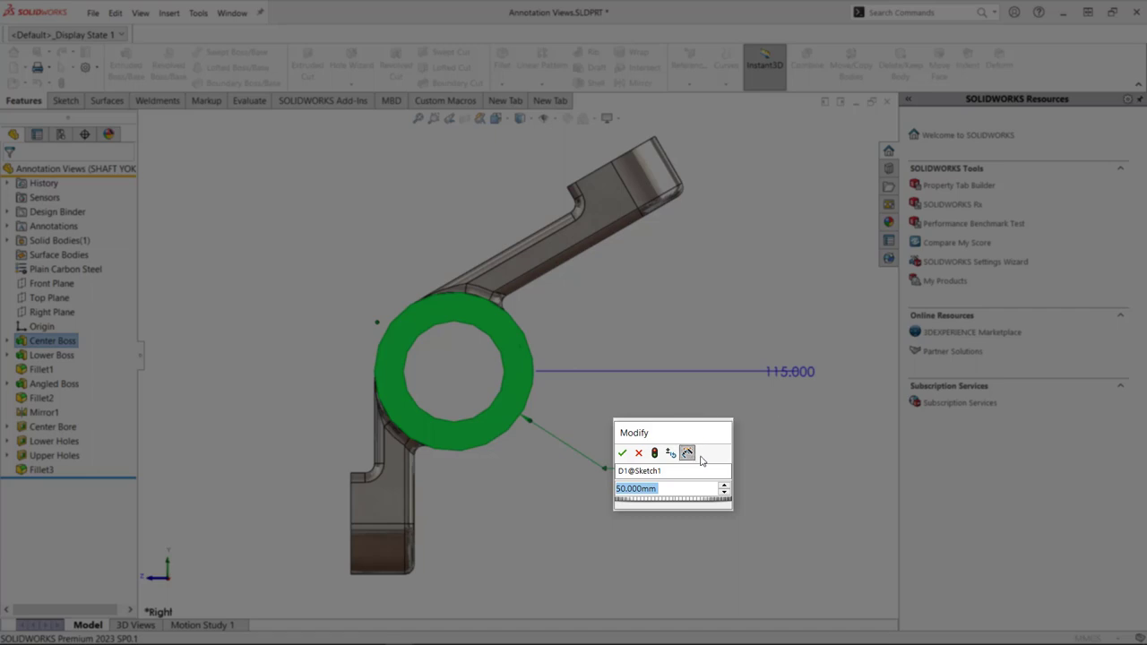
{"action": "mouse_move", "coordinate": [688, 453]}
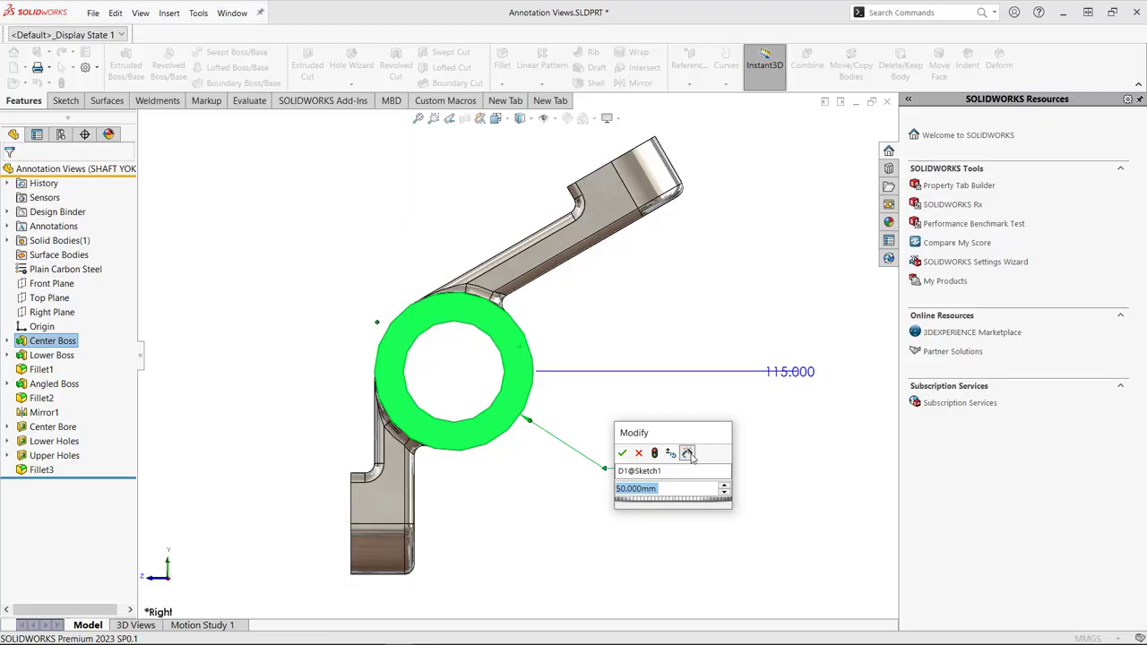
{"action": "mouse_move", "coordinate": [703, 459]}
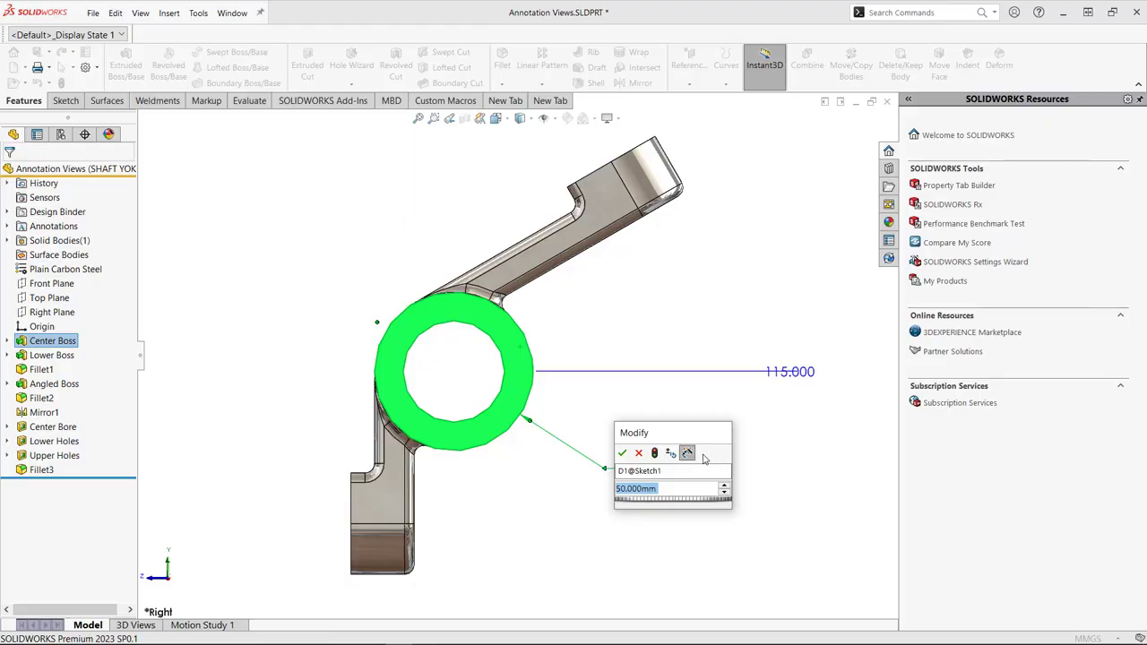
{"action": "mouse_move", "coordinate": [687, 453]}
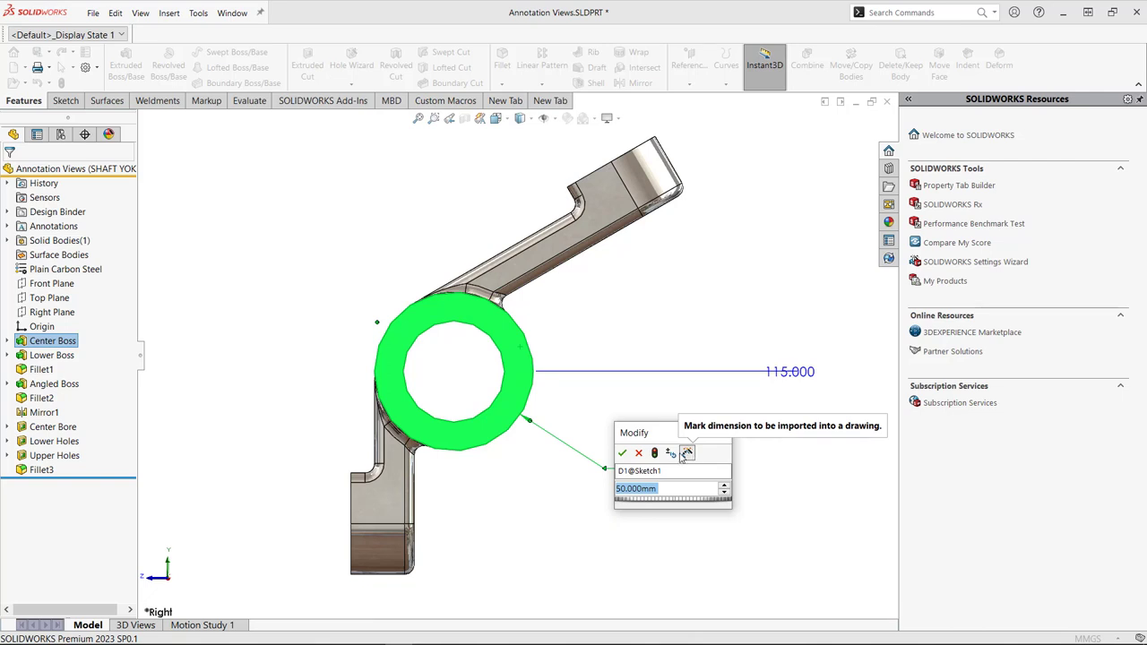
{"action": "left_click", "coordinate": [638, 453]}
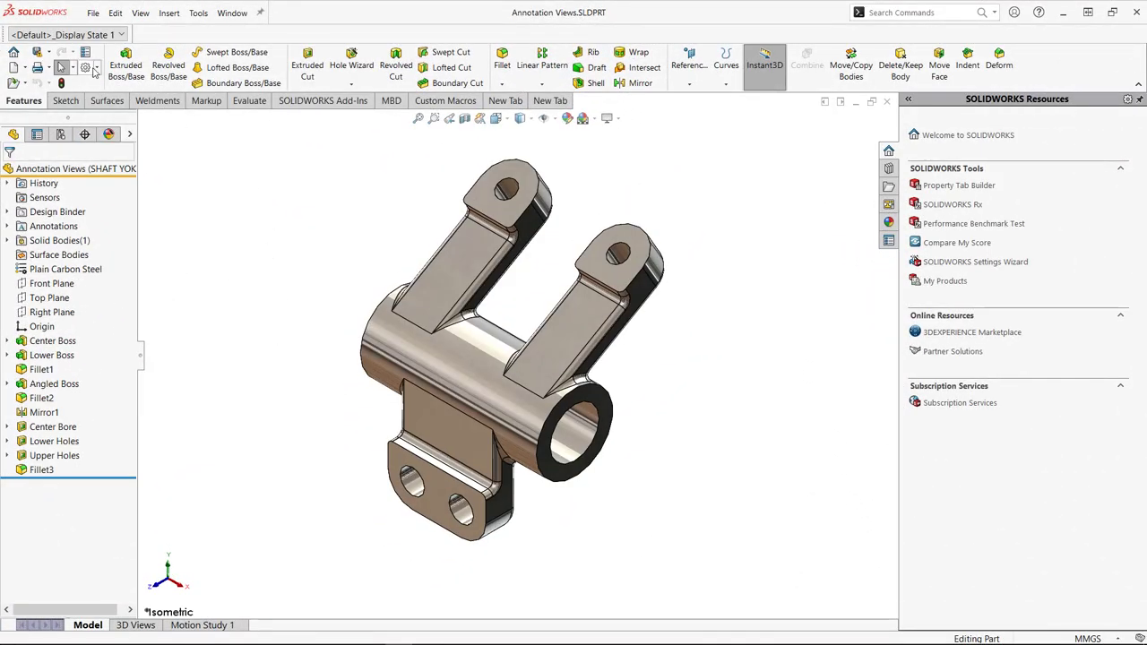
Make a drawing from the part with Standard 3 View, without importing annotations.
{"action": "left_click", "coordinate": [92, 12]}
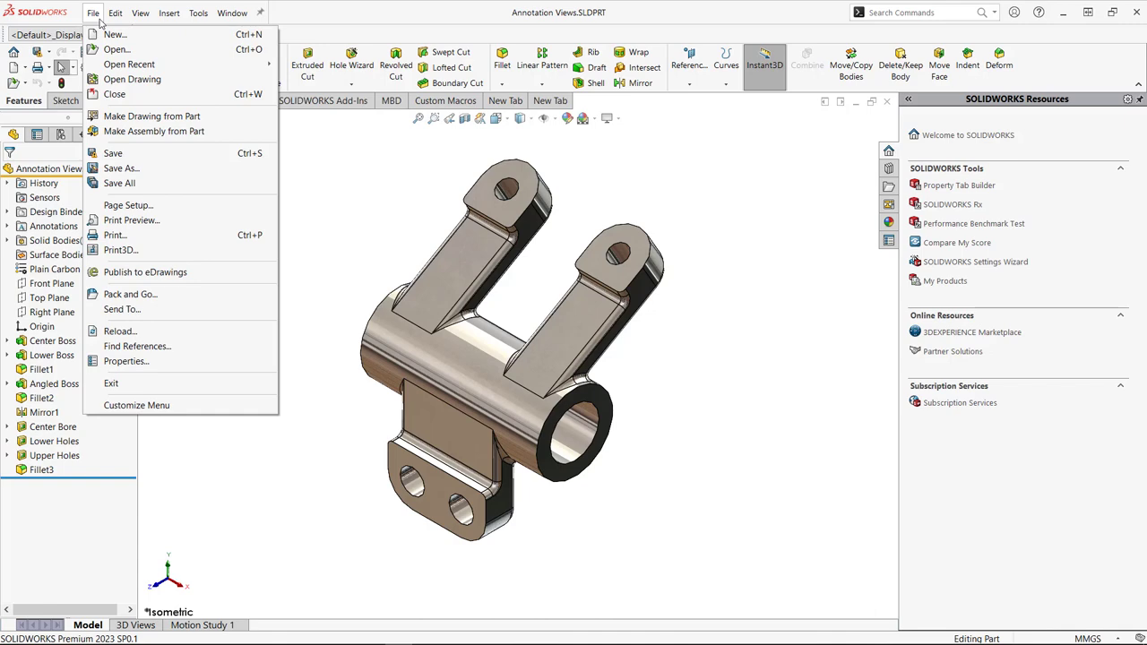
{"action": "left_click", "coordinate": [115, 34]}
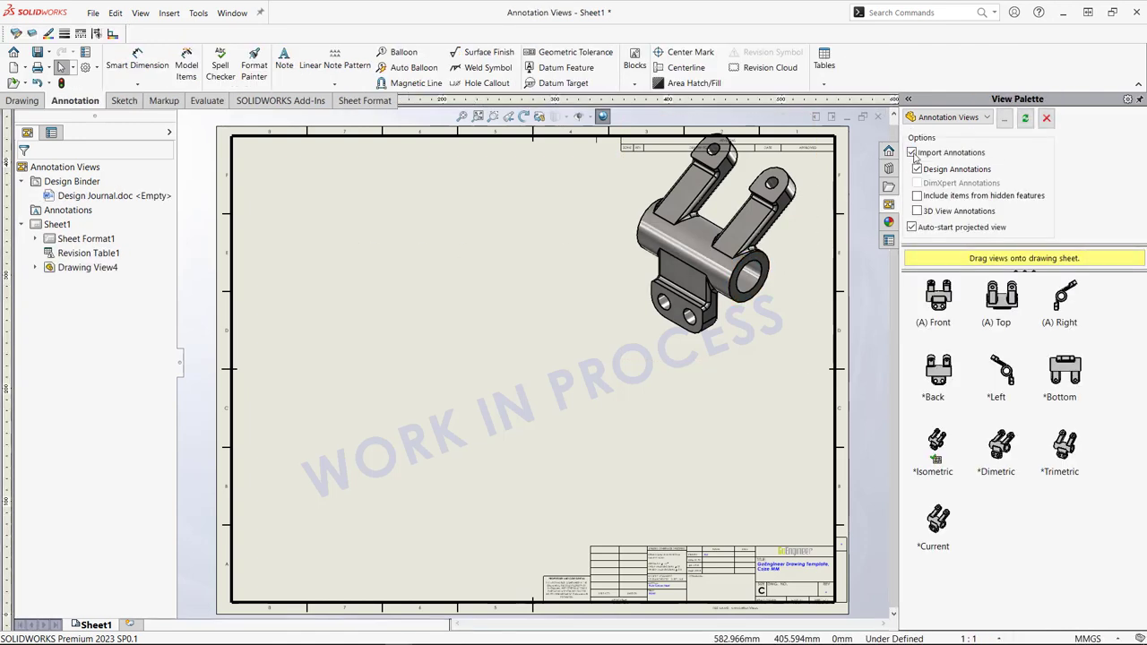
{"action": "left_click", "coordinate": [911, 152]}
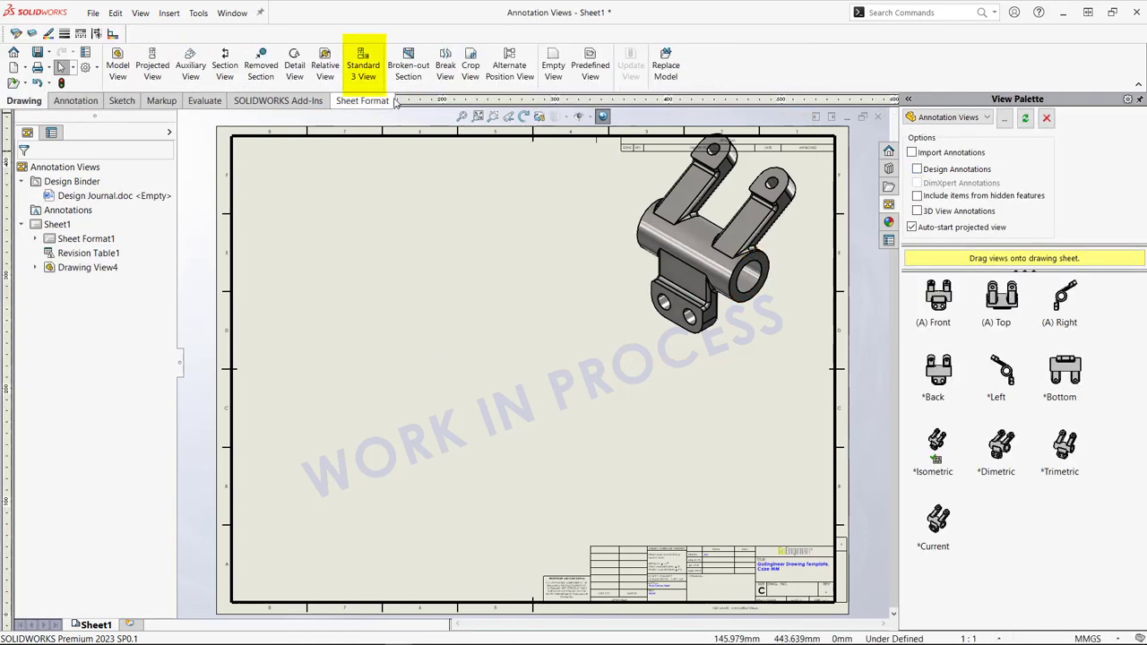
{"action": "left_click", "coordinate": [363, 63]}
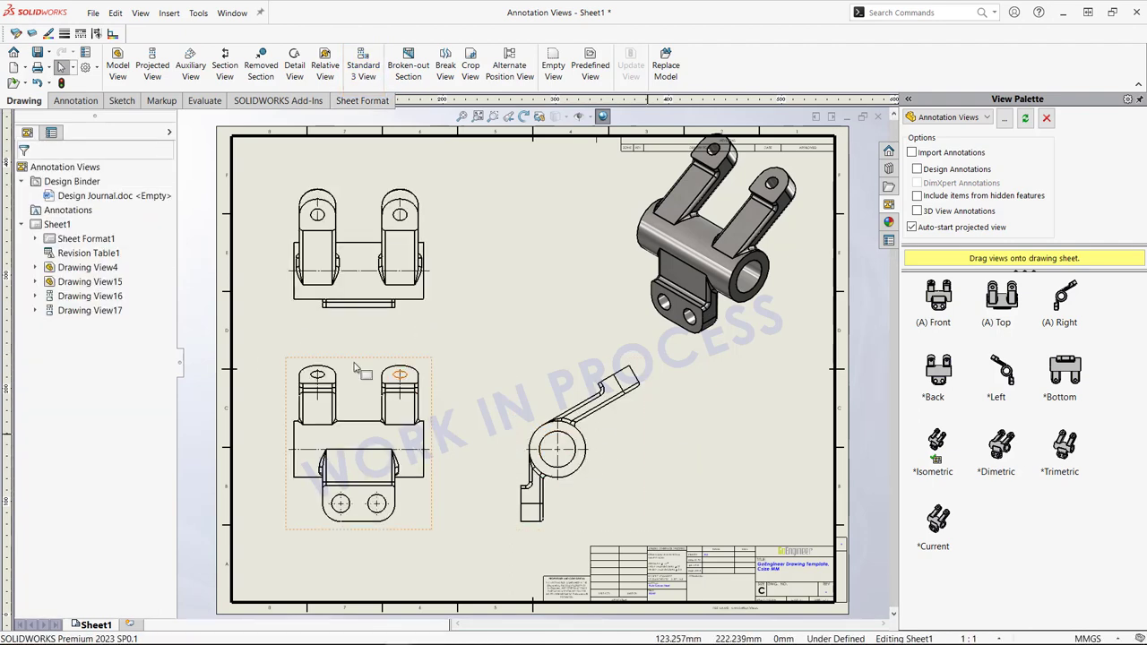
{"action": "left_click", "coordinate": [75, 100]}
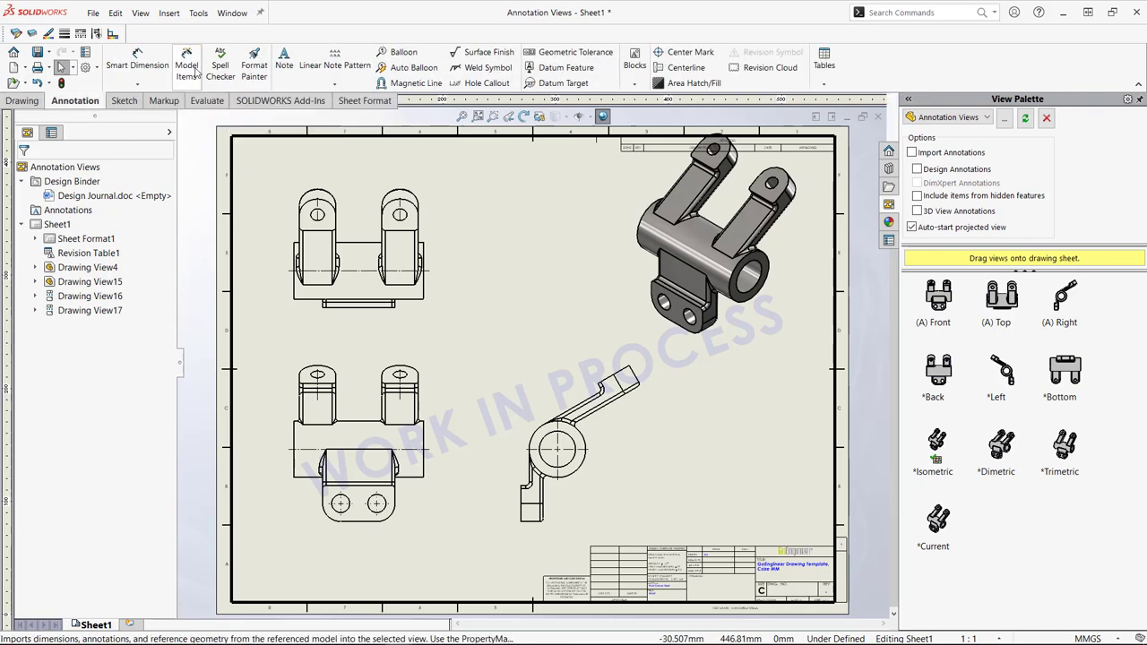
Insert model items from the entire model into all drawing views.
{"action": "left_click", "coordinate": [186, 63]}
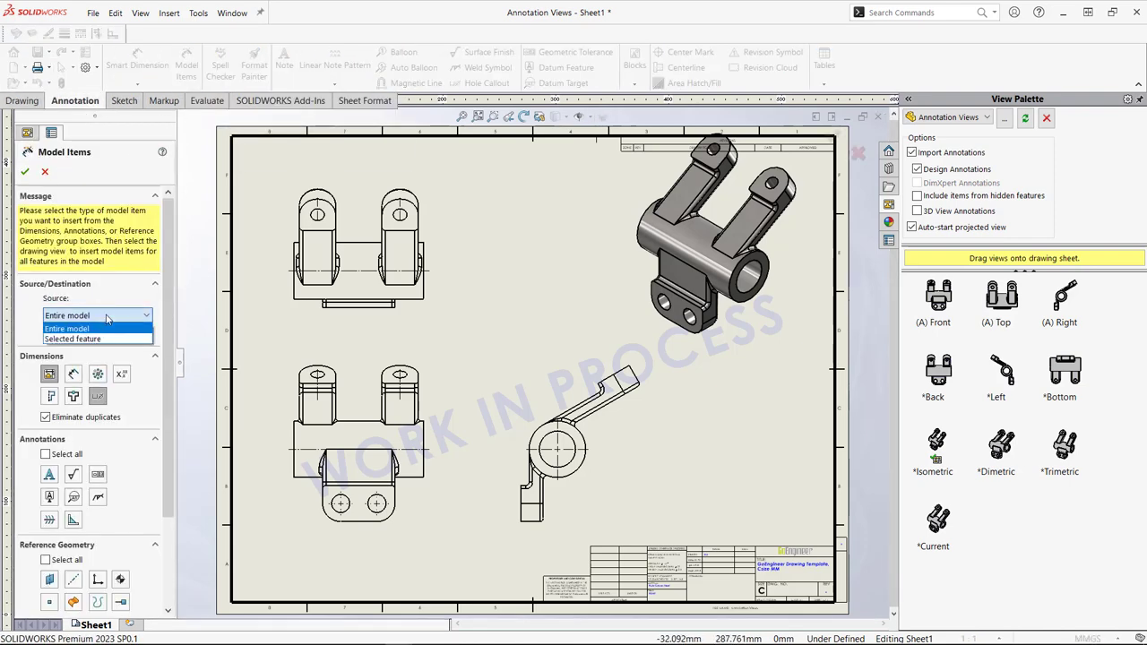
{"action": "left_click", "coordinate": [94, 328]}
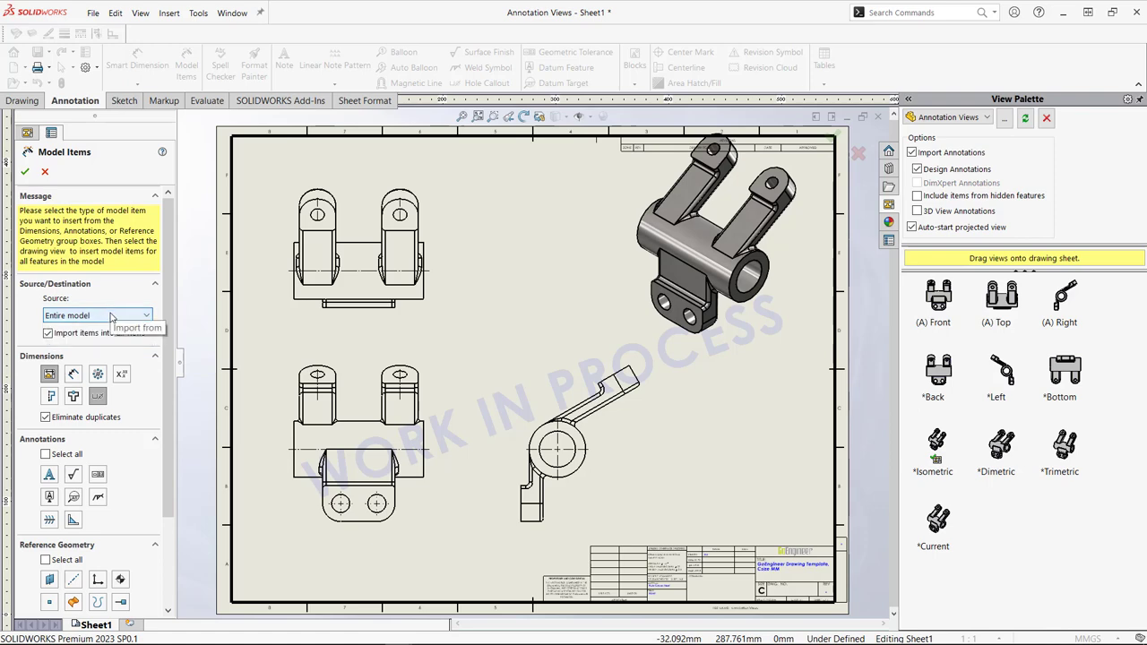
{"action": "mouse_move", "coordinate": [111, 318]}
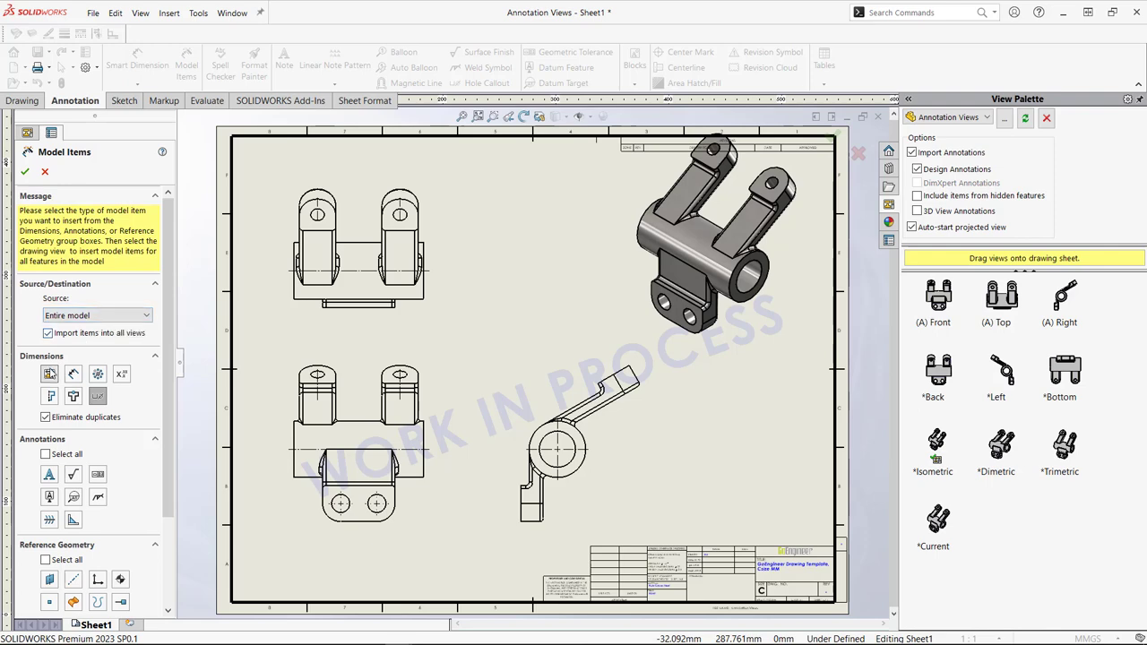
{"action": "mouse_move", "coordinate": [49, 374]}
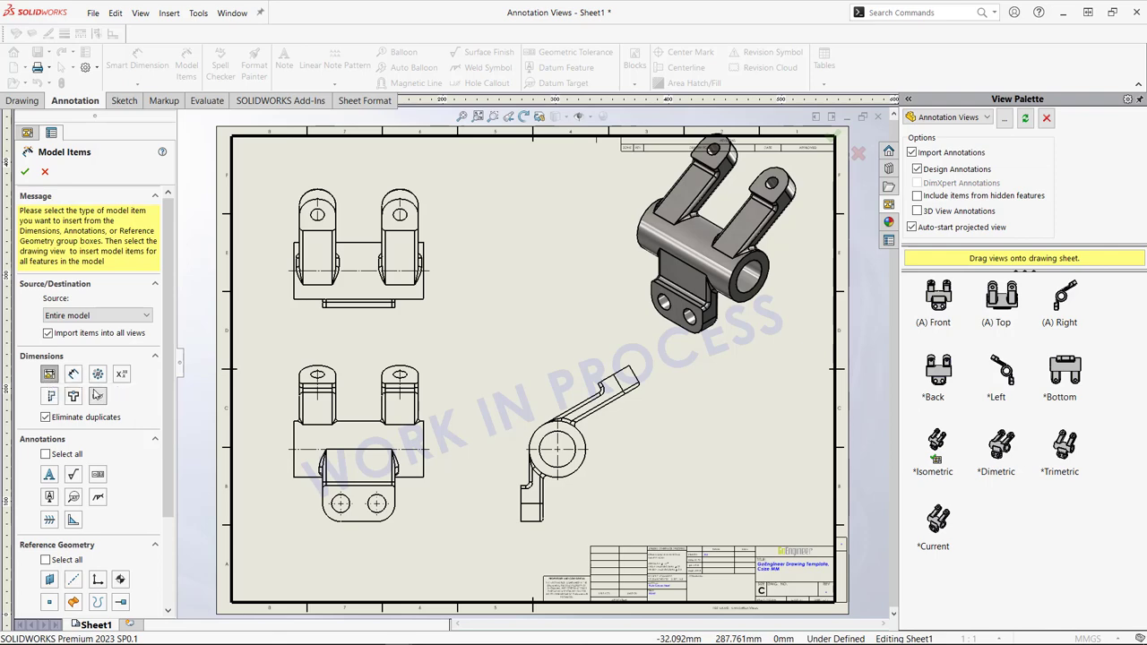
{"action": "mouse_move", "coordinate": [97, 397]}
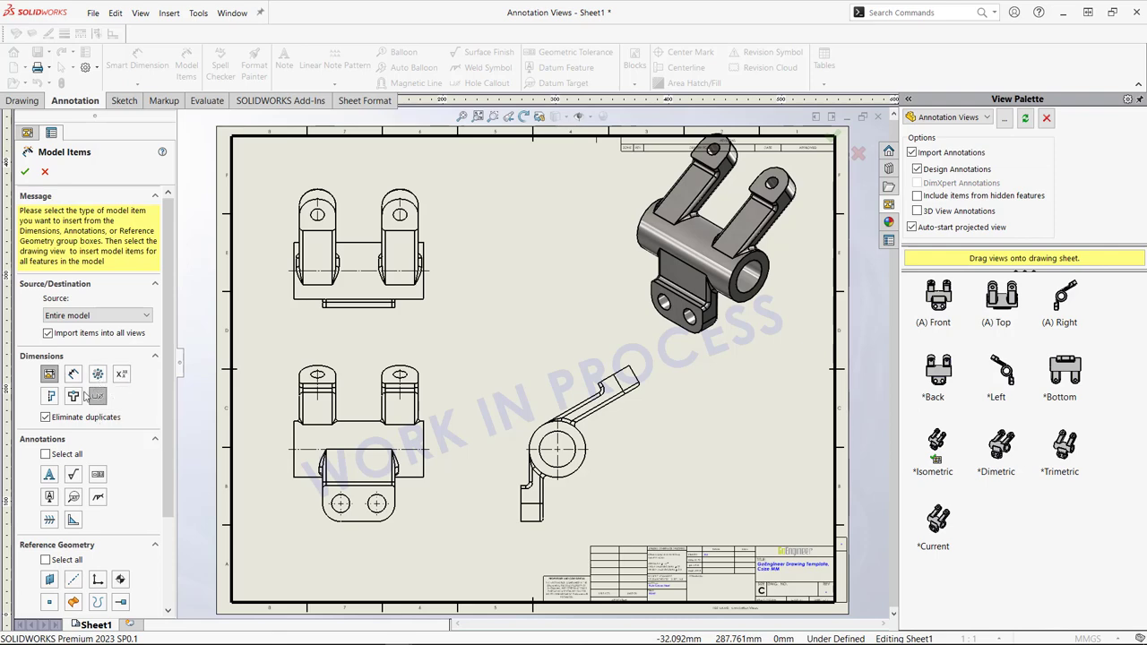
{"action": "mouse_move", "coordinate": [73, 396]}
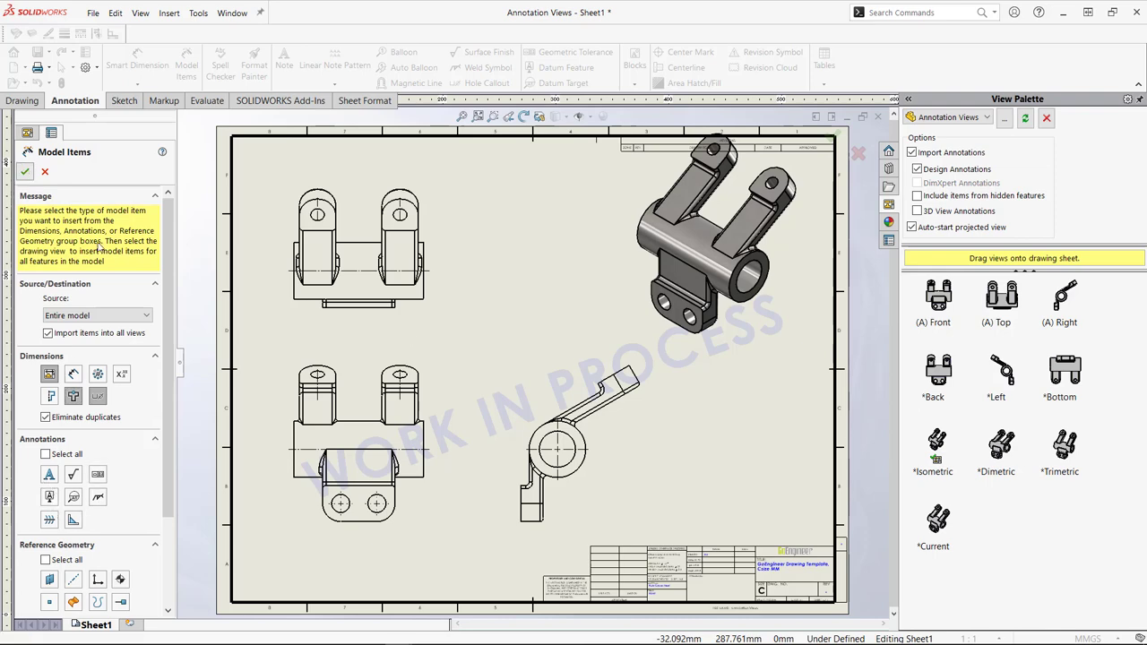
{"action": "left_click", "coordinate": [25, 172]}
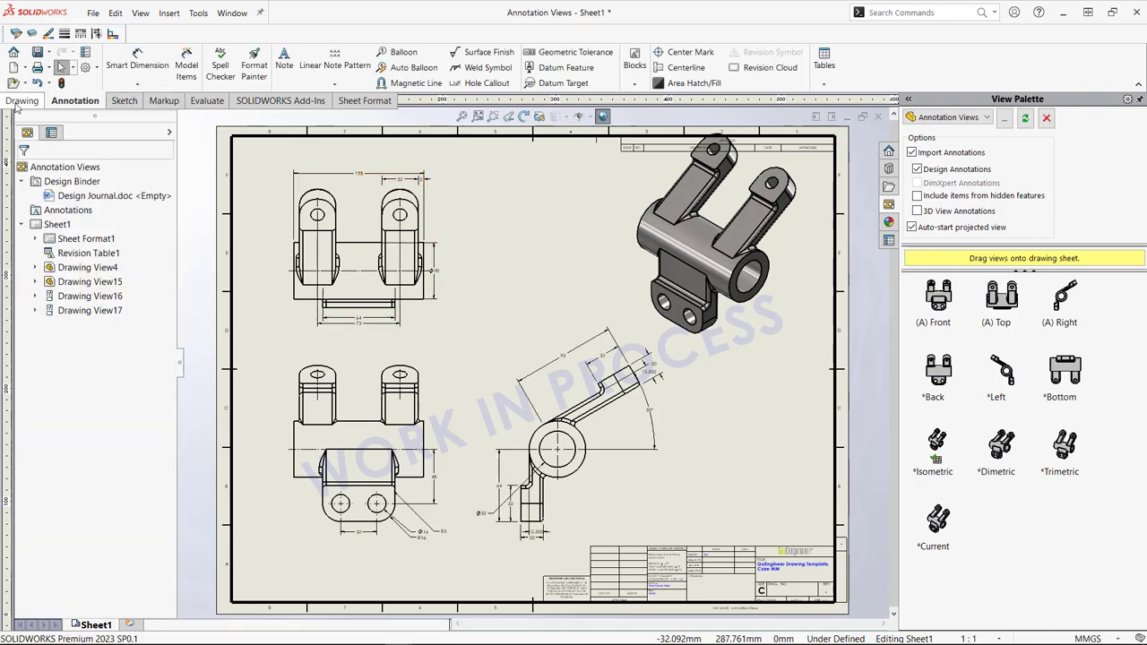
Start an Auxiliary View from the drawing view commands.
{"action": "left_click", "coordinate": [23, 99]}
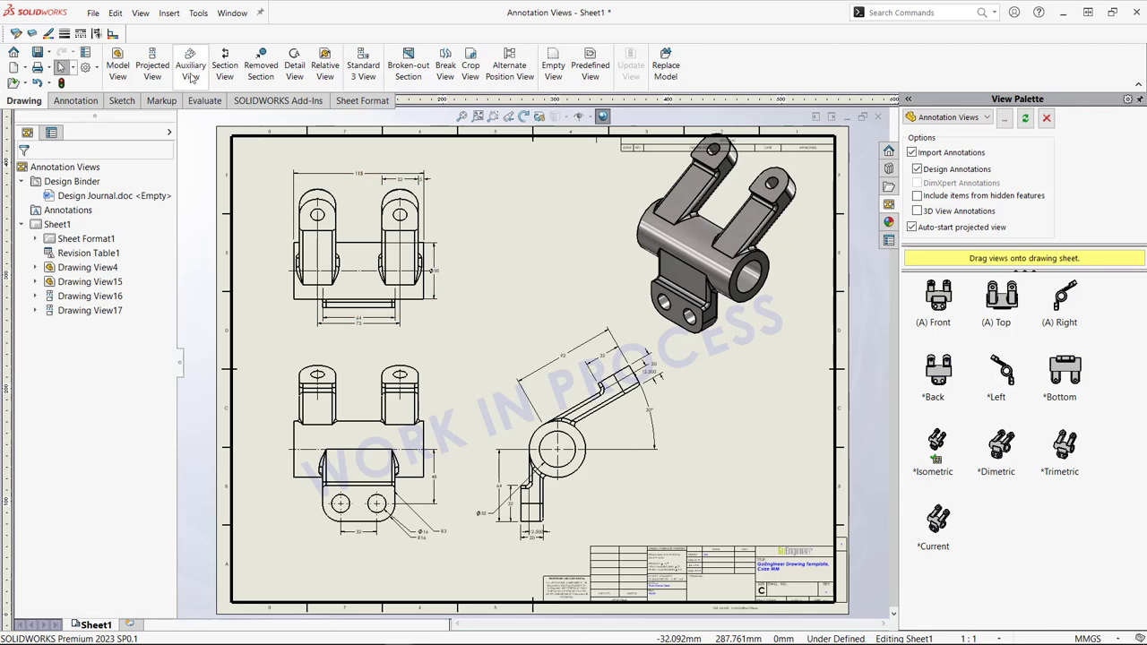
{"action": "left_click", "coordinate": [190, 64]}
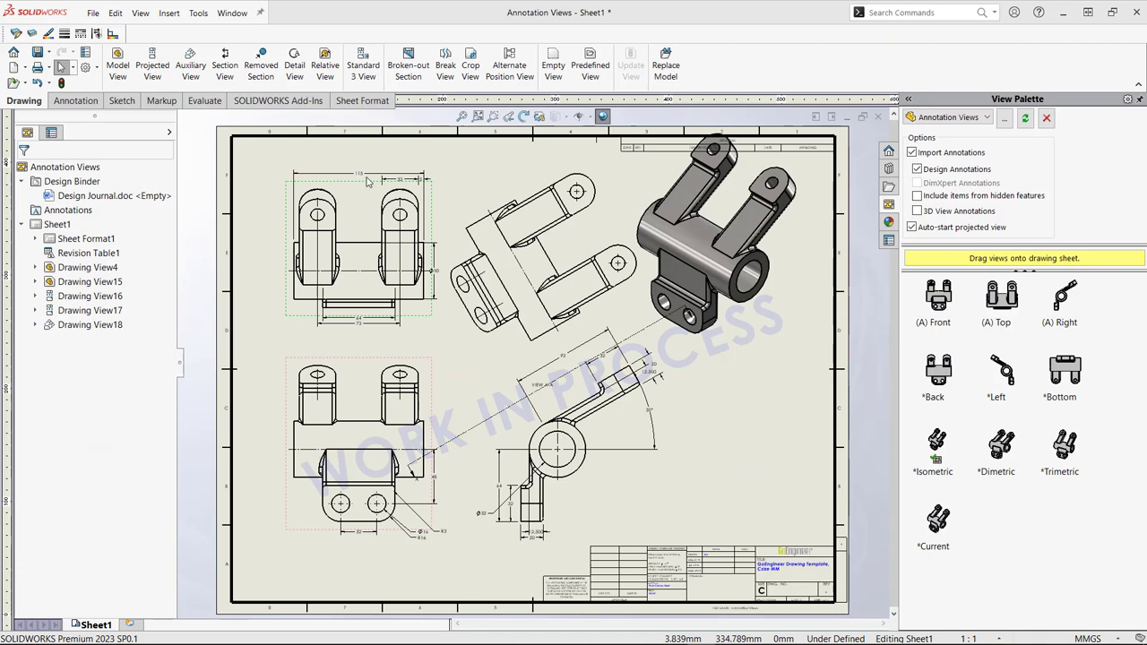
Delete the upper-left projected top view and confirm the deletion.
{"action": "left_click", "coordinate": [358, 172]}
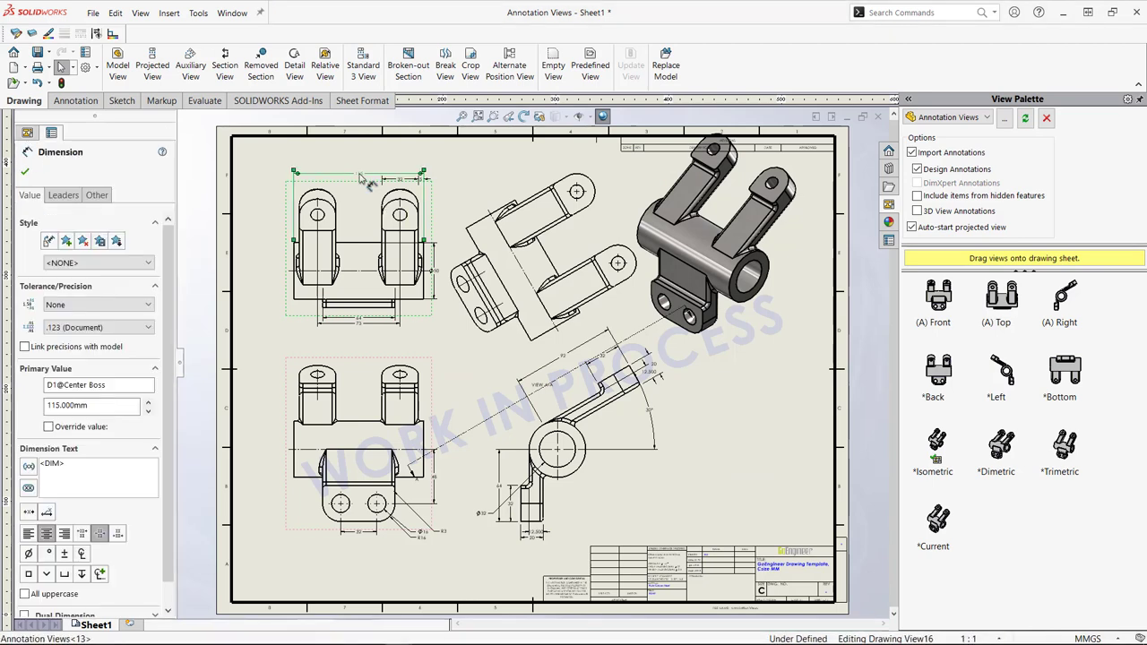
{"action": "left_click", "coordinate": [542, 256]}
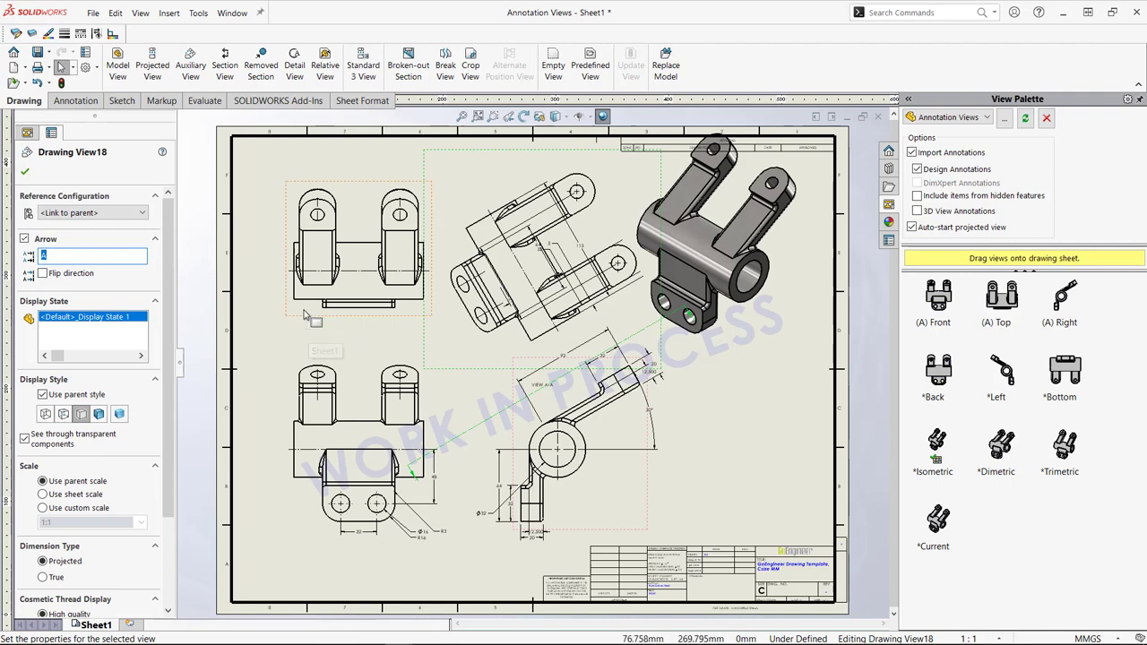
{"action": "key", "text": "Delete"}
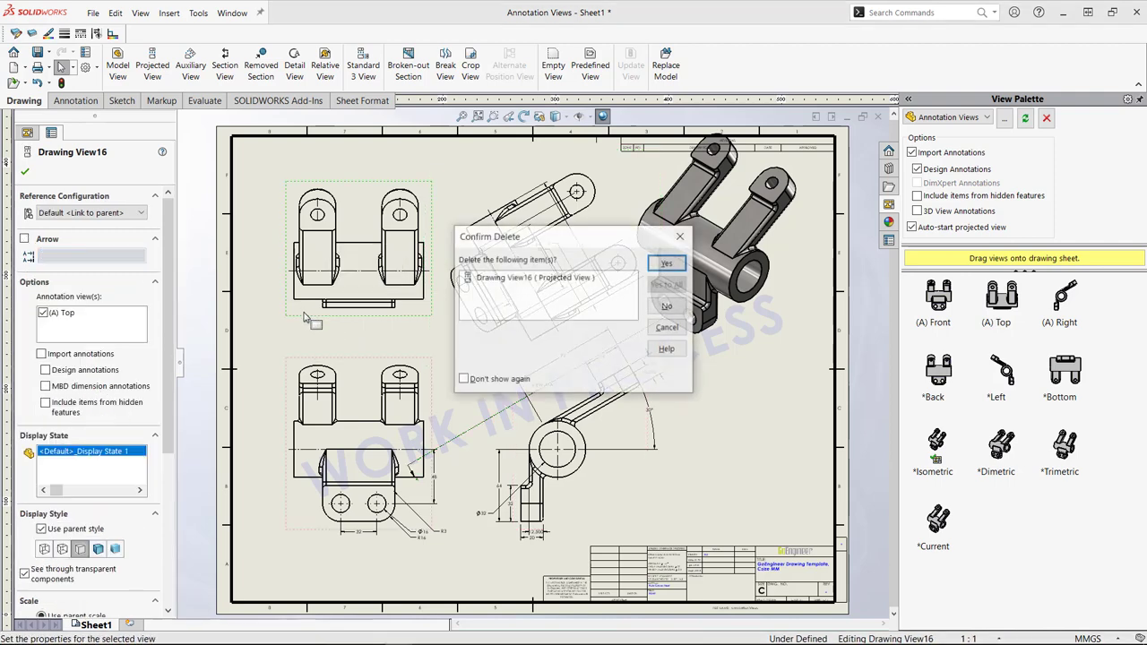
{"action": "left_click", "coordinate": [666, 262]}
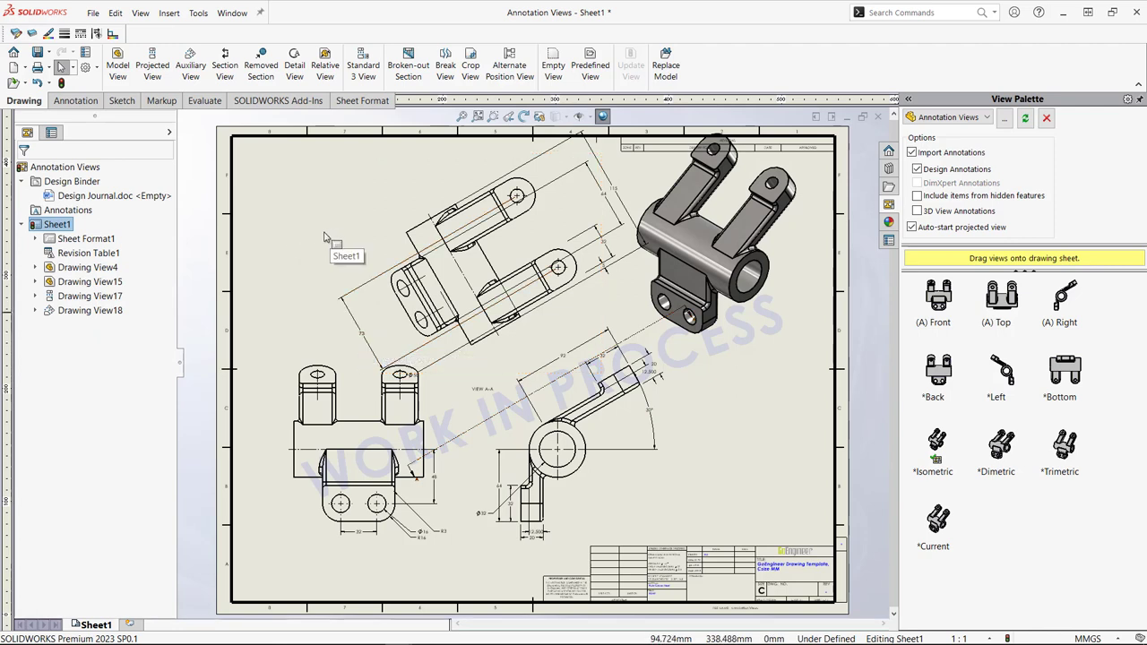
{"action": "mouse_move", "coordinate": [724, 419]}
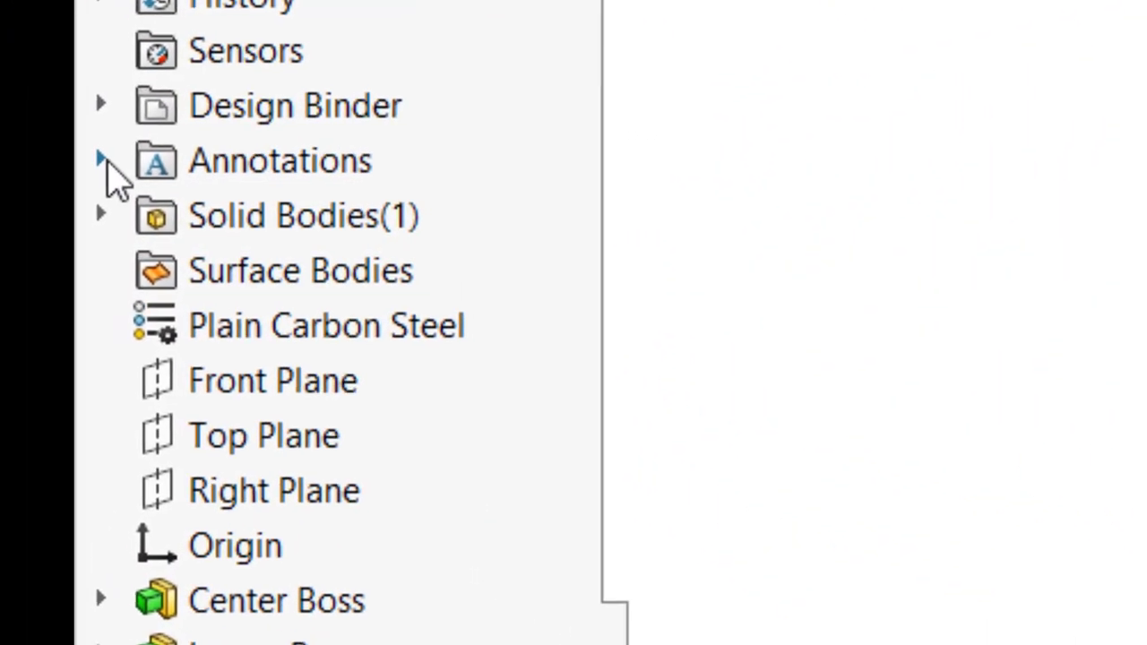
Expand the part's Annotations folder and bring up the *Front annotation view's options.
{"action": "left_click", "coordinate": [101, 160]}
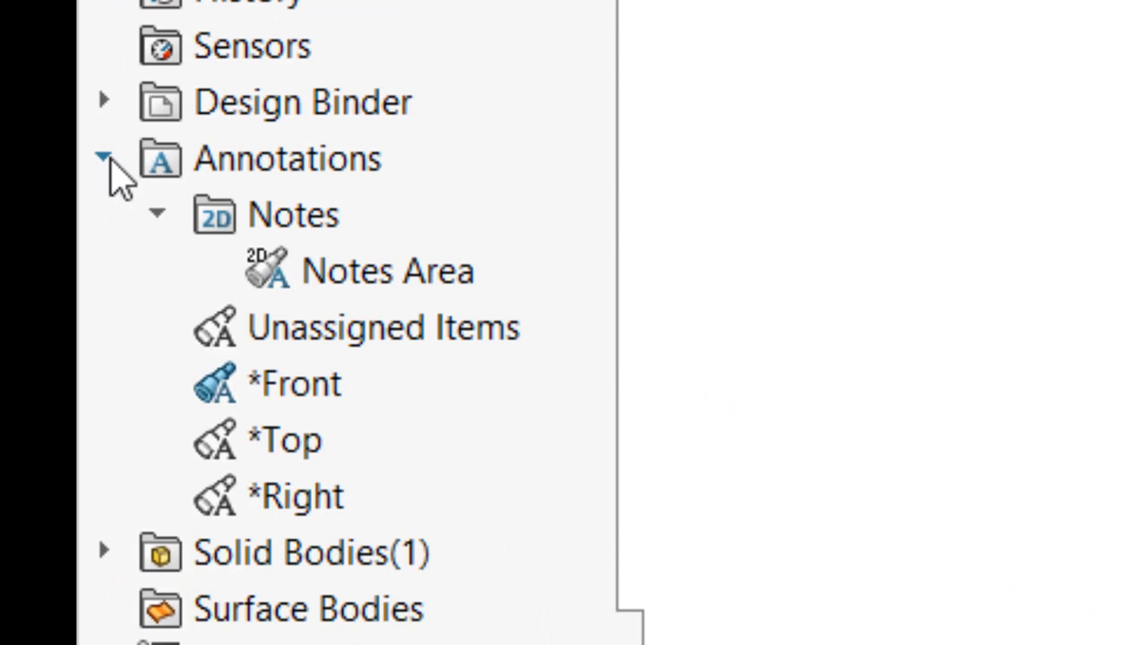
{"action": "left_click", "coordinate": [286, 159]}
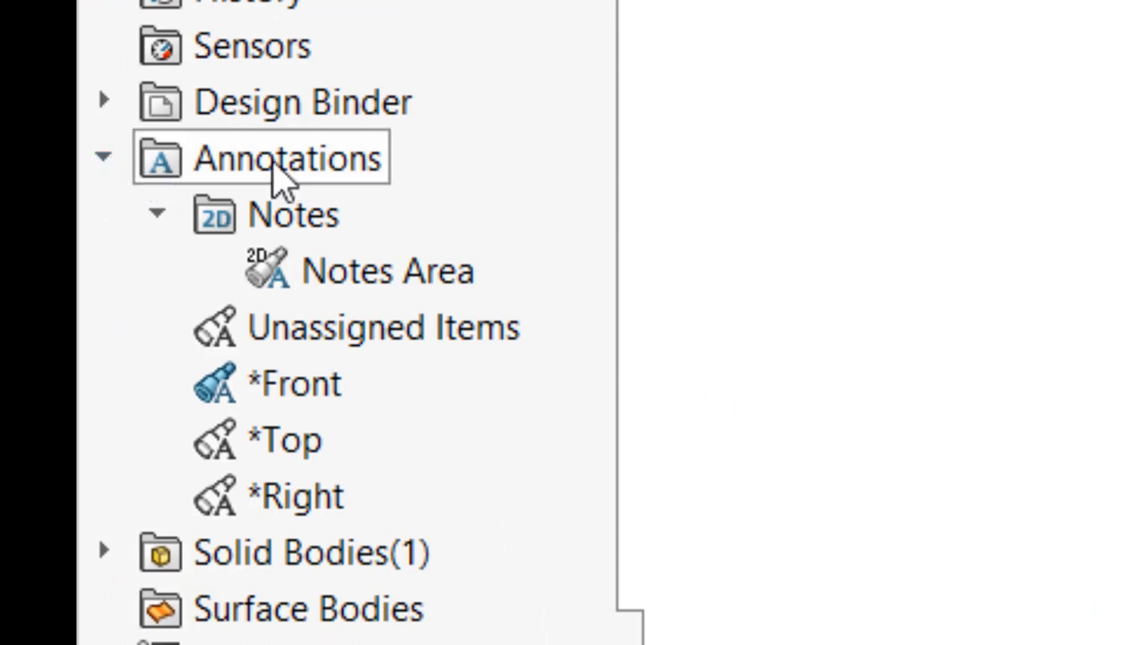
{"action": "left_click", "coordinate": [293, 383]}
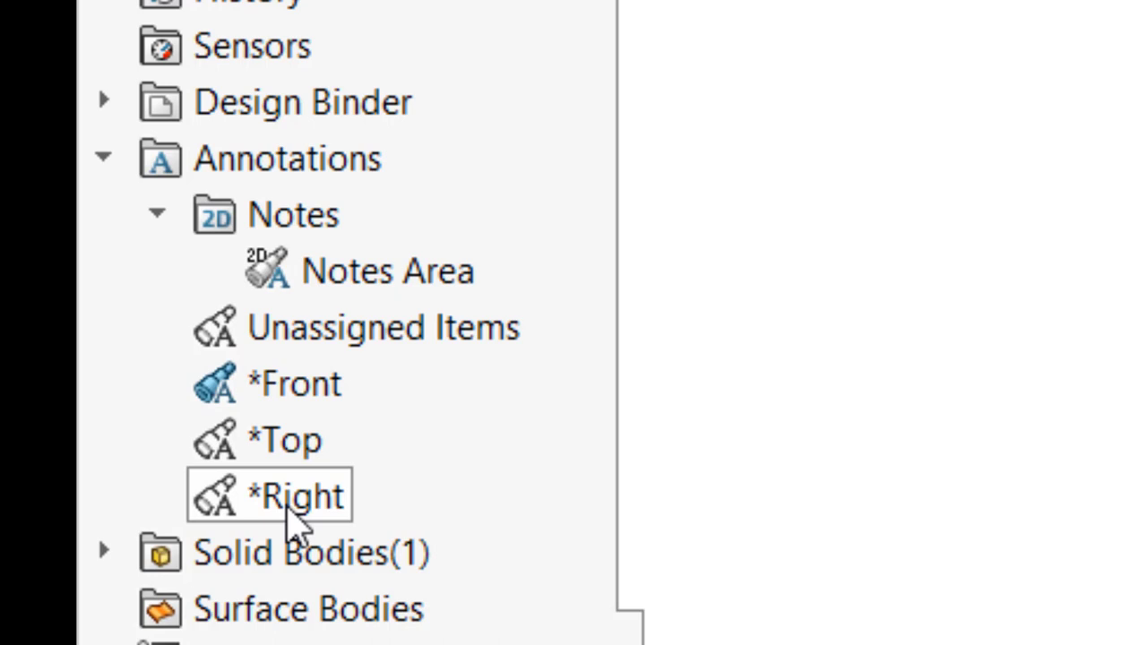
{"action": "left_click", "coordinate": [293, 383]}
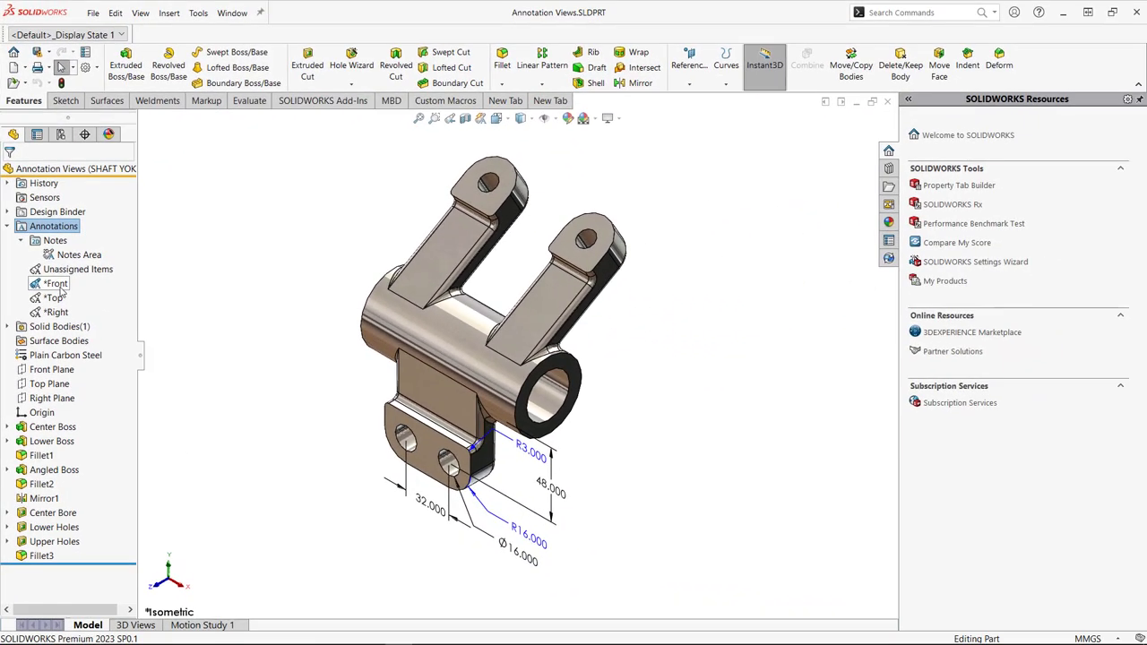
{"action": "right_click", "coordinate": [55, 284]}
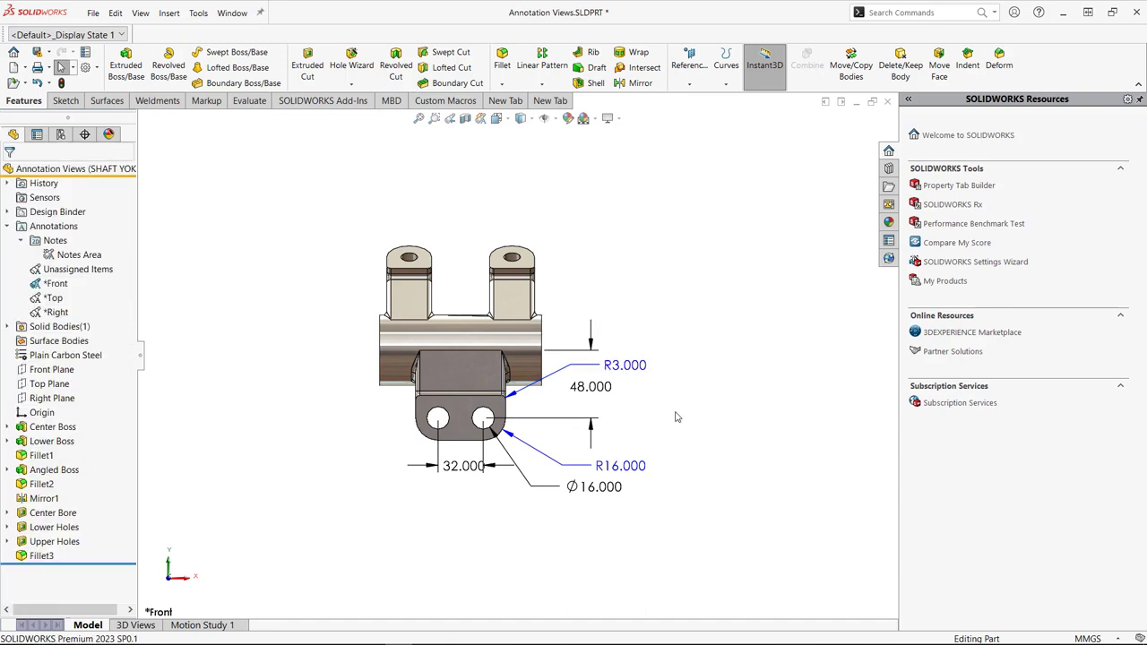
{"action": "mouse_move", "coordinate": [689, 427]}
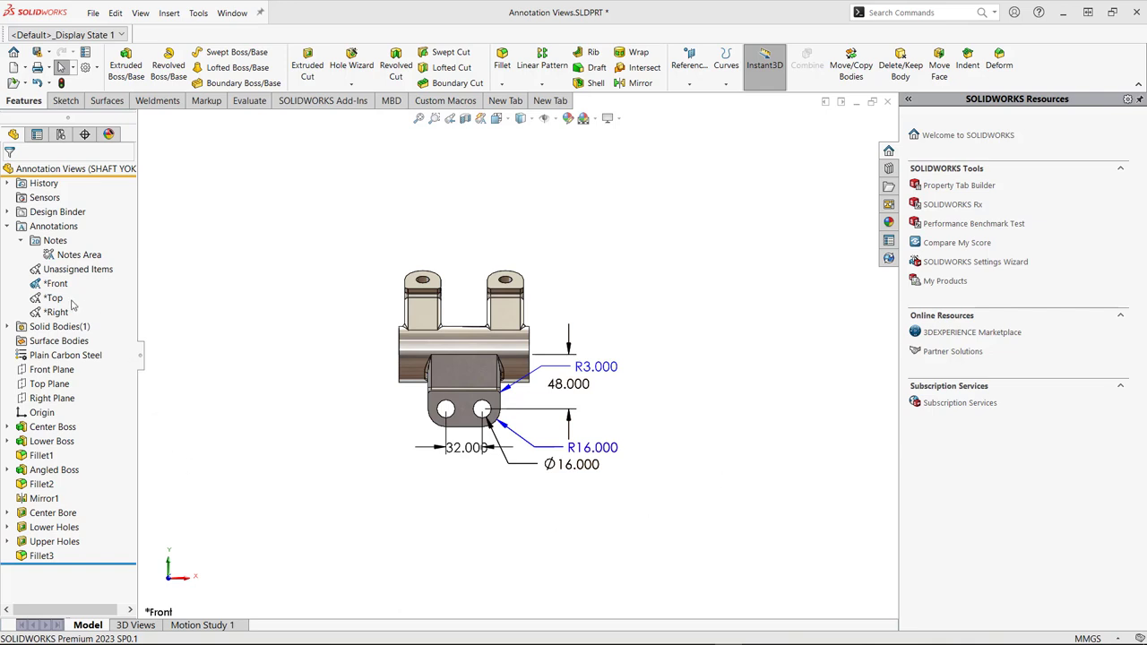
Activate and reorient *Top and *Right, then show Unassigned Items on the isometric model.
{"action": "right_click", "coordinate": [54, 297]}
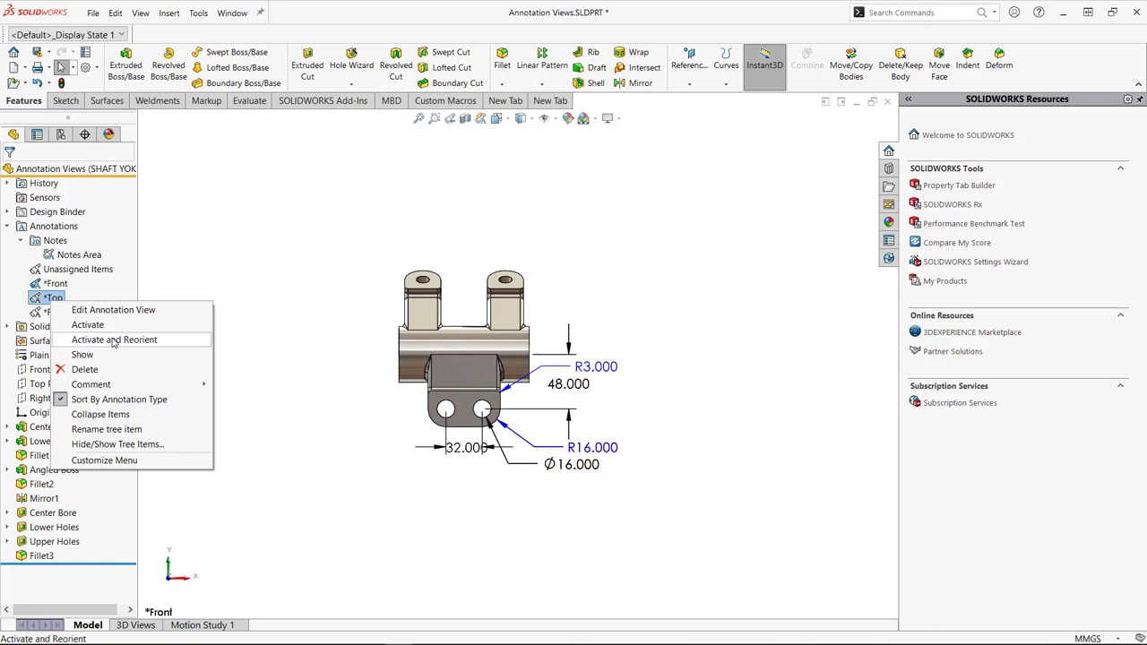
{"action": "left_click", "coordinate": [114, 340]}
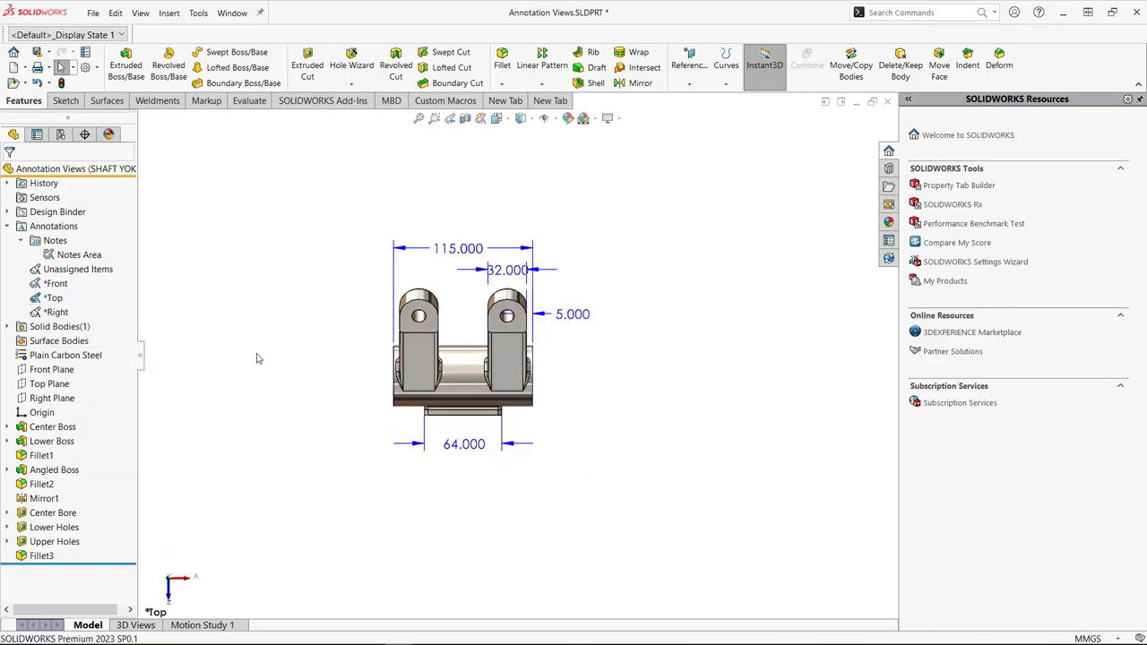
{"action": "right_click", "coordinate": [55, 311]}
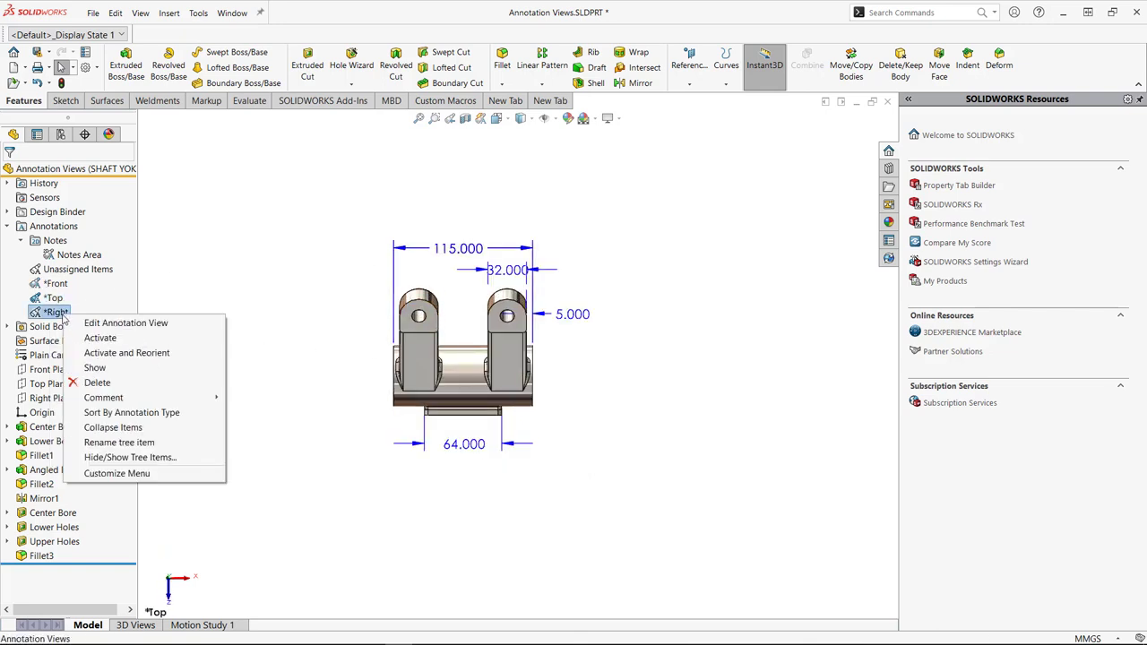
{"action": "left_click", "coordinate": [100, 338]}
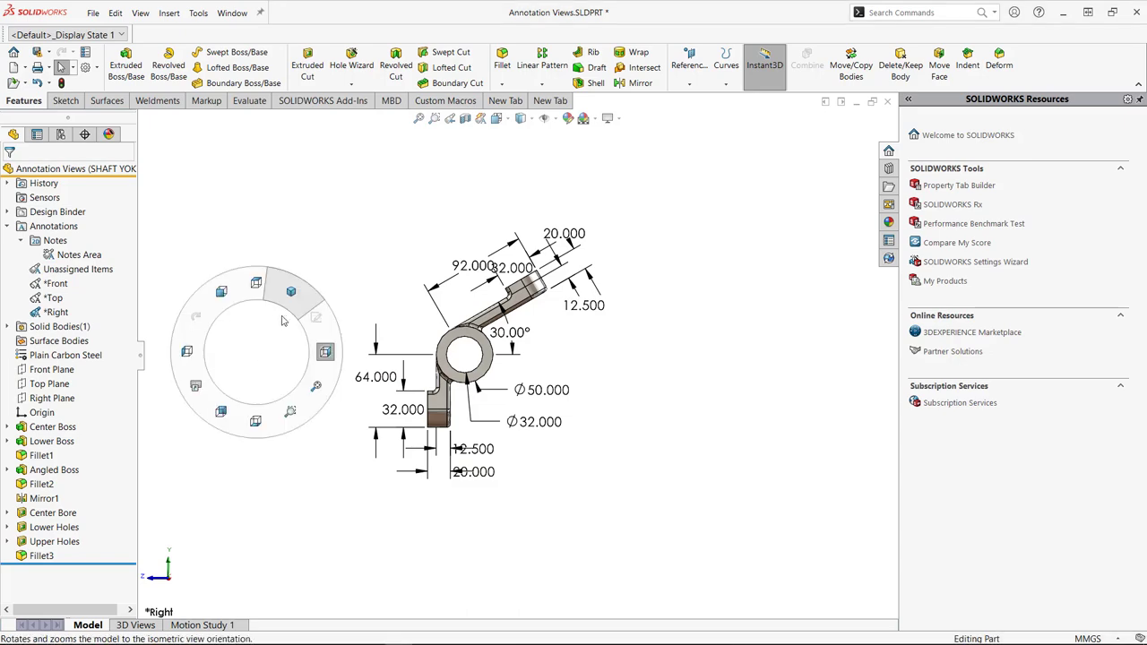
{"action": "left_click", "coordinate": [291, 290]}
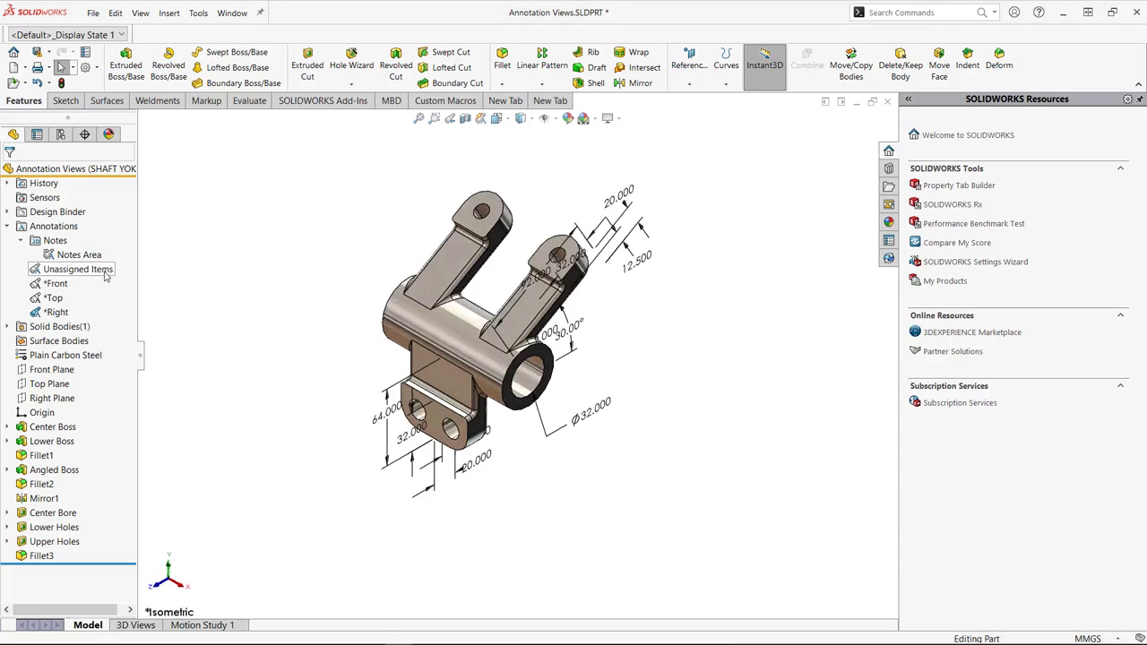
{"action": "left_click", "coordinate": [78, 269]}
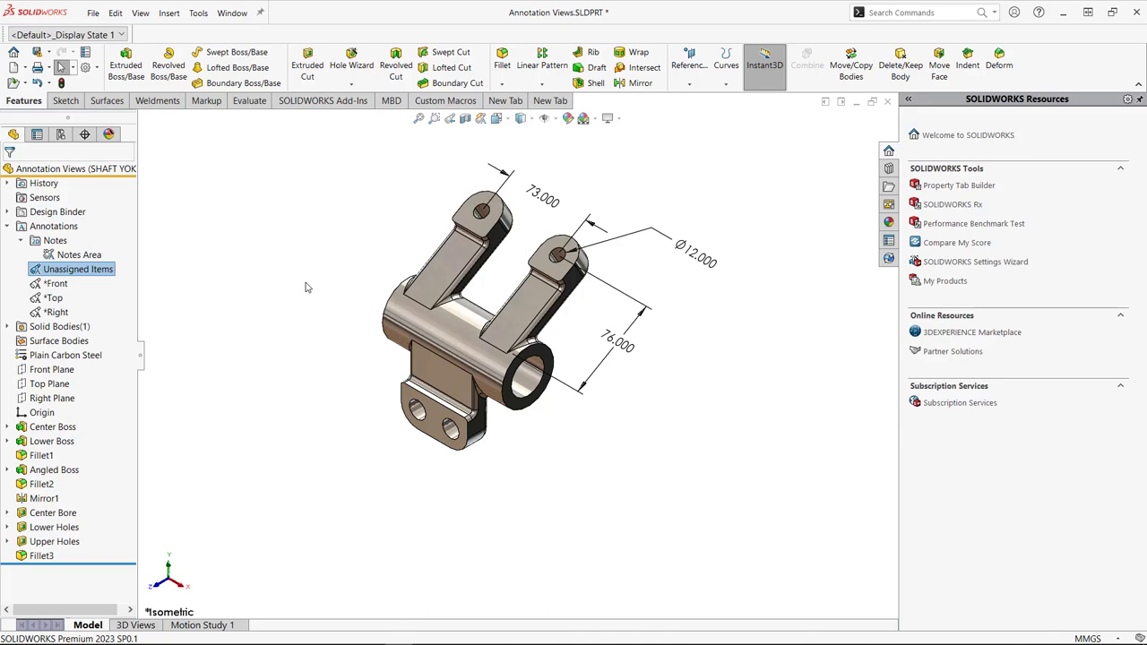
{"action": "mouse_move", "coordinate": [303, 288]}
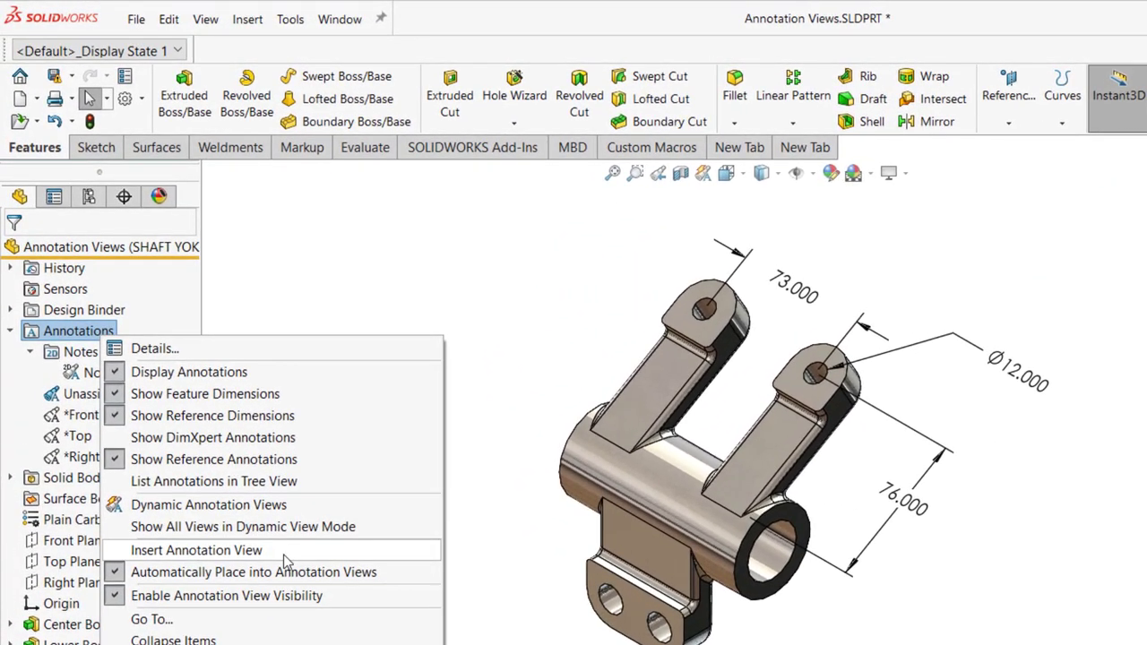
Insert a new annotation view oriented to the right lug's top face.
{"action": "left_click", "coordinate": [197, 549]}
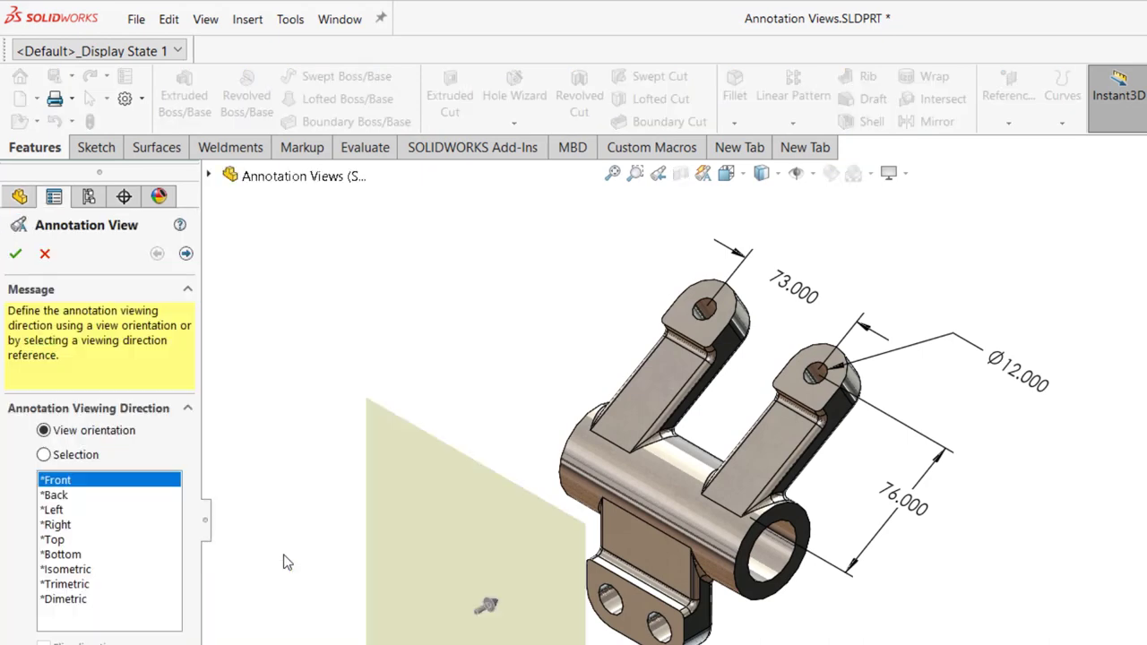
{"action": "mouse_move", "coordinate": [173, 540]}
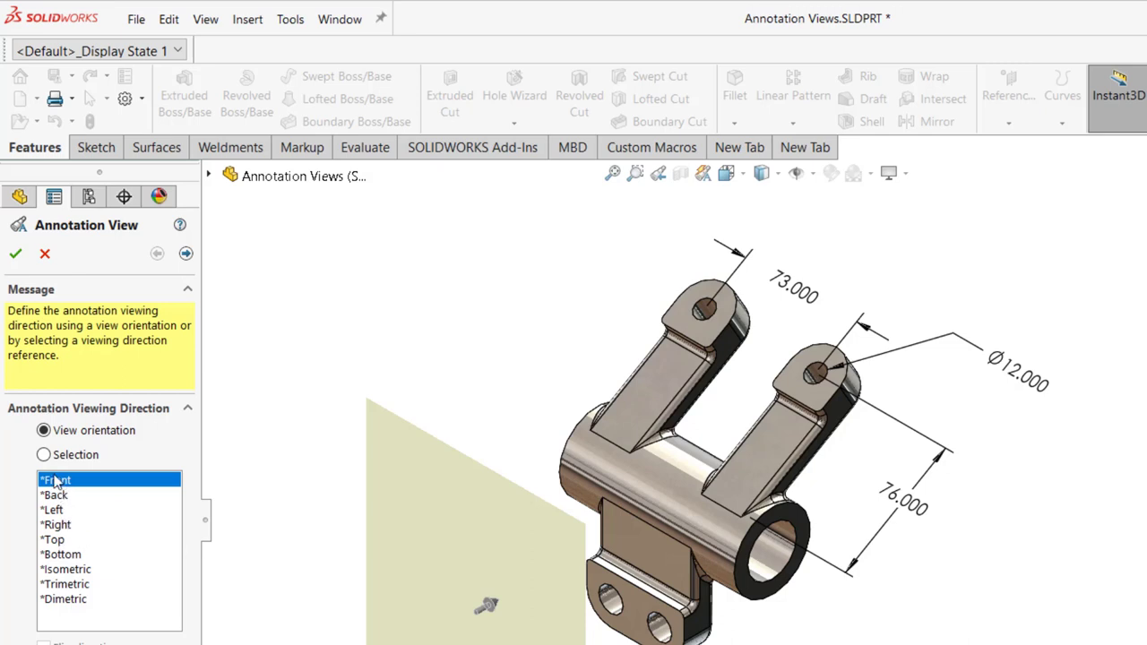
{"action": "left_click", "coordinate": [43, 454]}
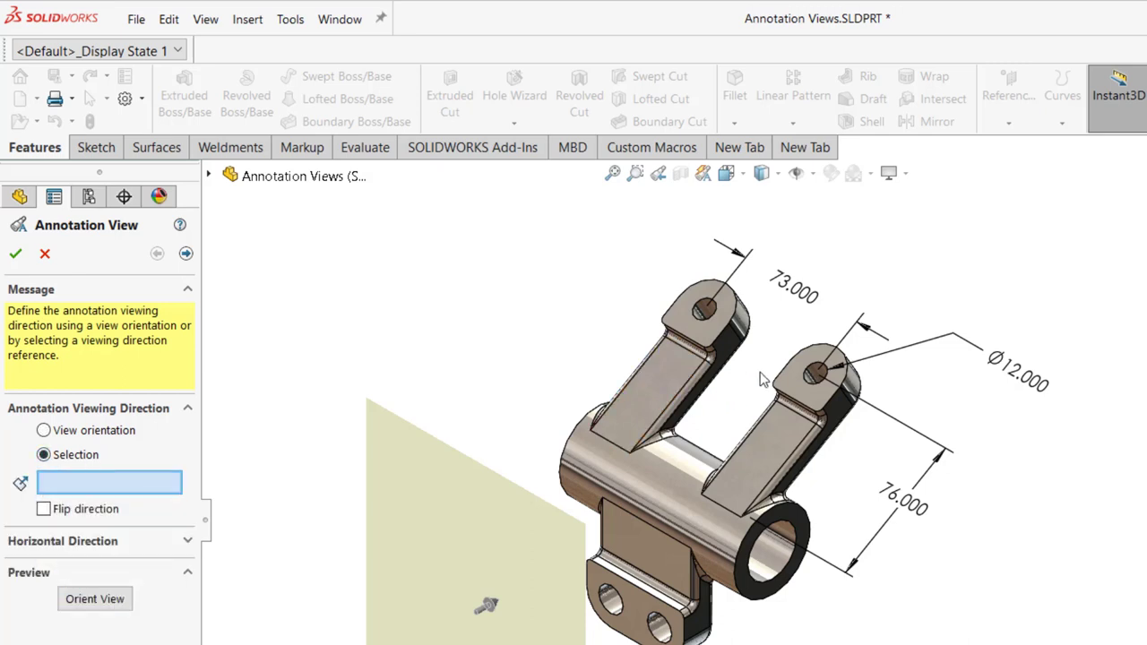
{"action": "left_click", "coordinate": [815, 372]}
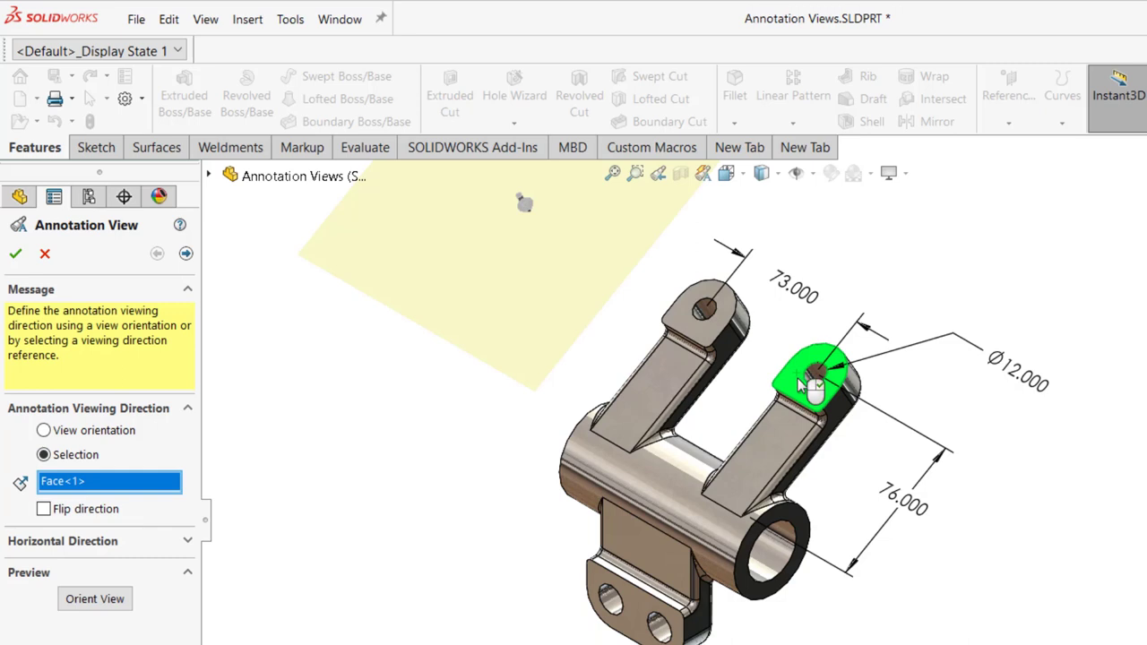
{"action": "mouse_move", "coordinate": [263, 282]}
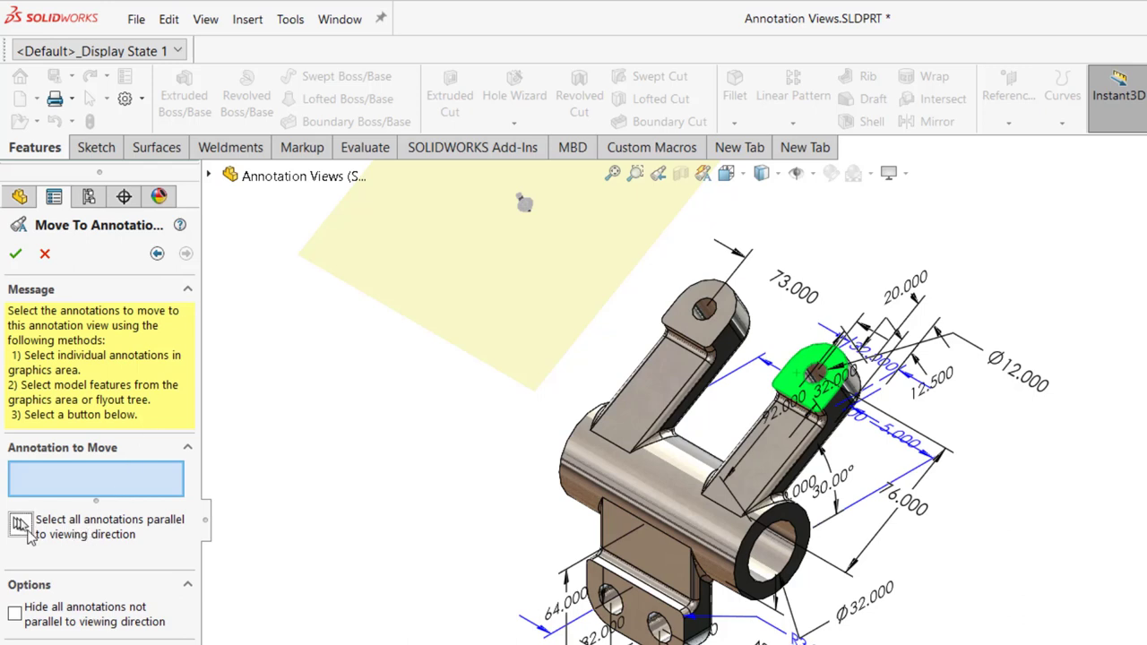
{"action": "mouse_move", "coordinate": [24, 549]}
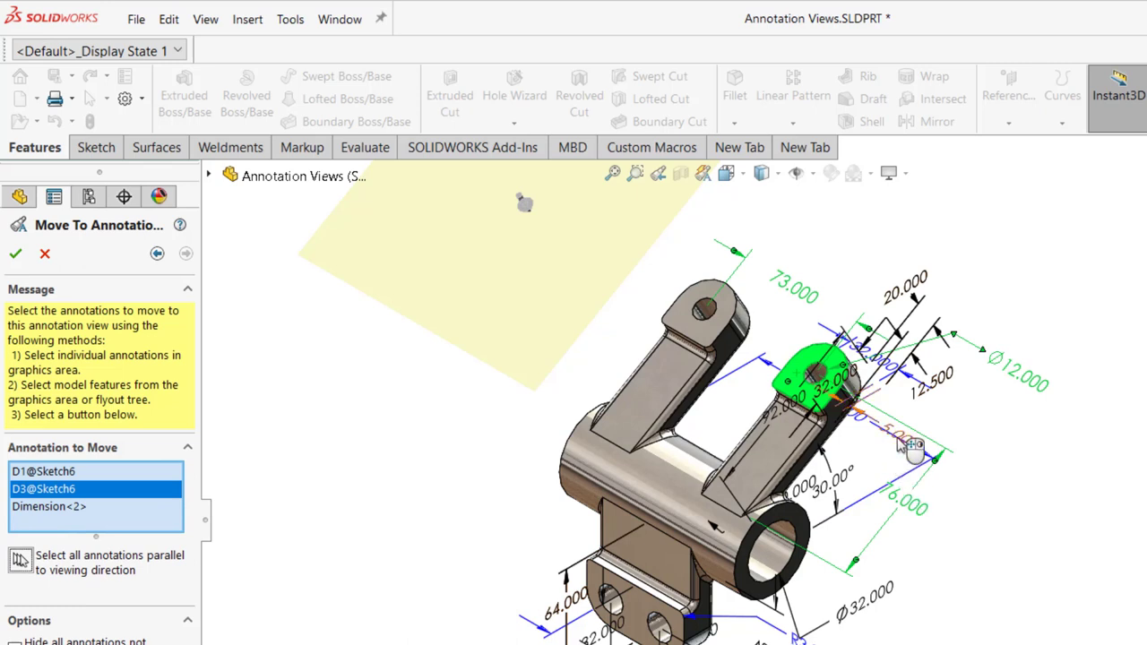
{"action": "mouse_move", "coordinate": [885, 457]}
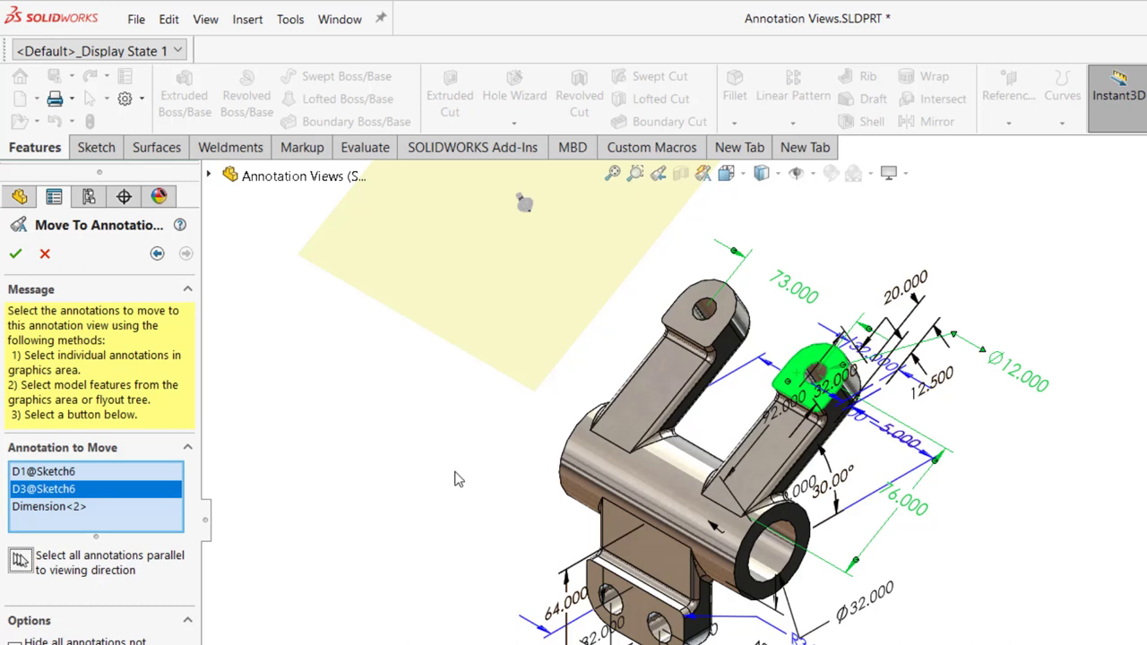
{"action": "mouse_move", "coordinate": [47, 278]}
{"action": "type", "text": "Aux V"}
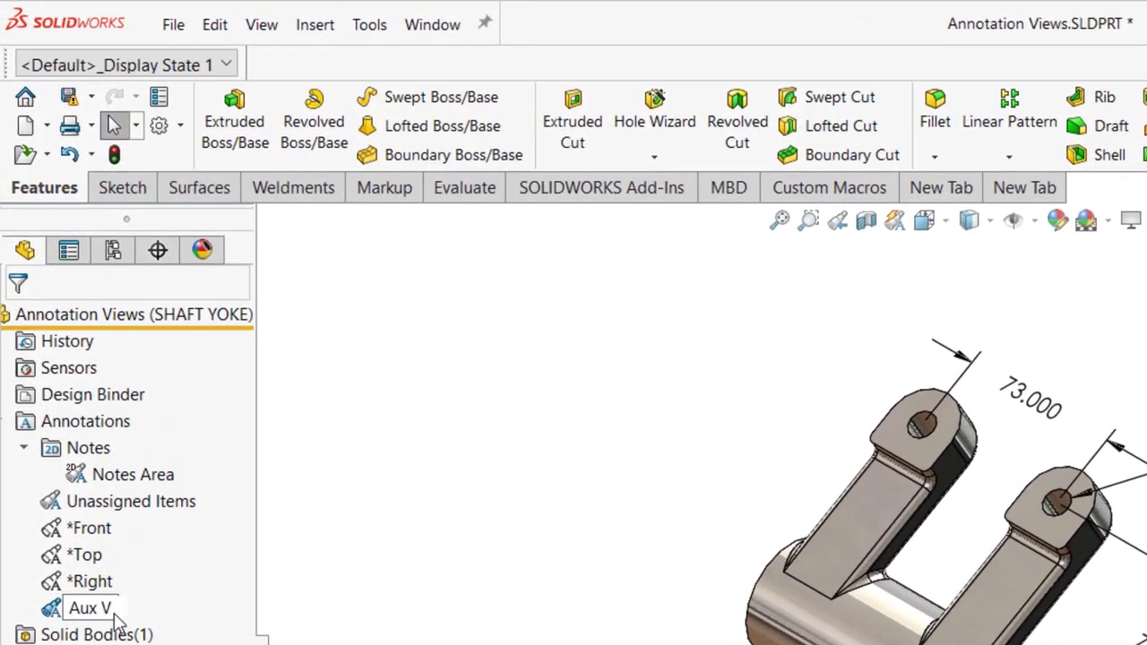
Name the annotation view 'Aux View' and preview the Front view's dimensions.
{"action": "left_click", "coordinate": [101, 607]}
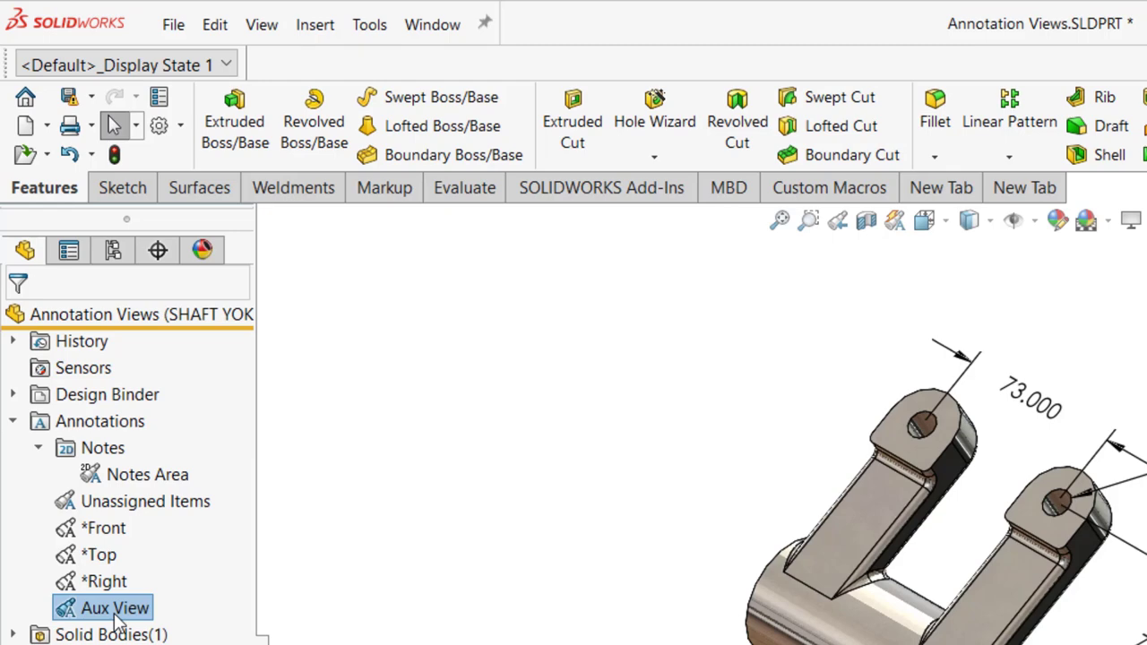
{"action": "mouse_move", "coordinate": [404, 641]}
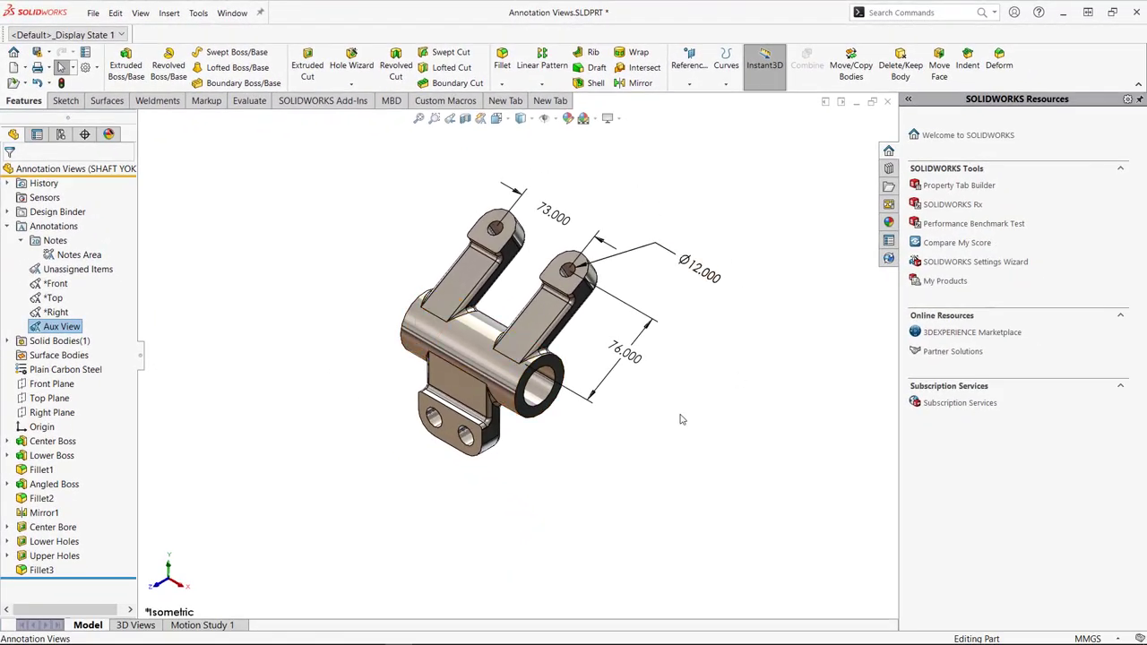
{"action": "right_click", "coordinate": [54, 297]}
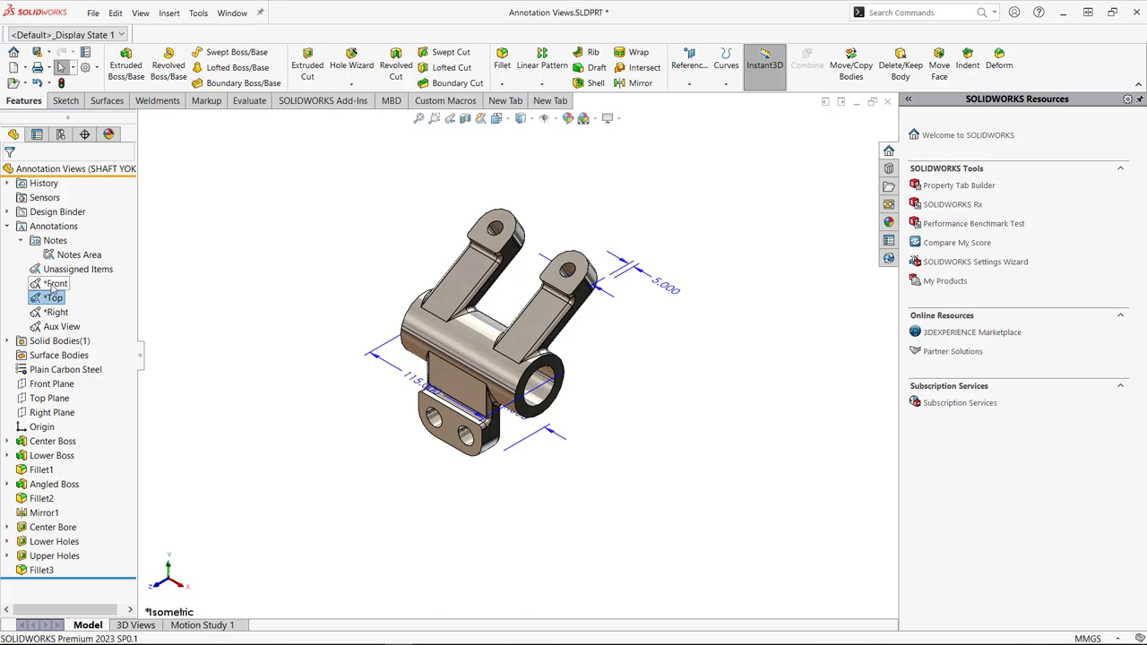
{"action": "left_click", "coordinate": [57, 283]}
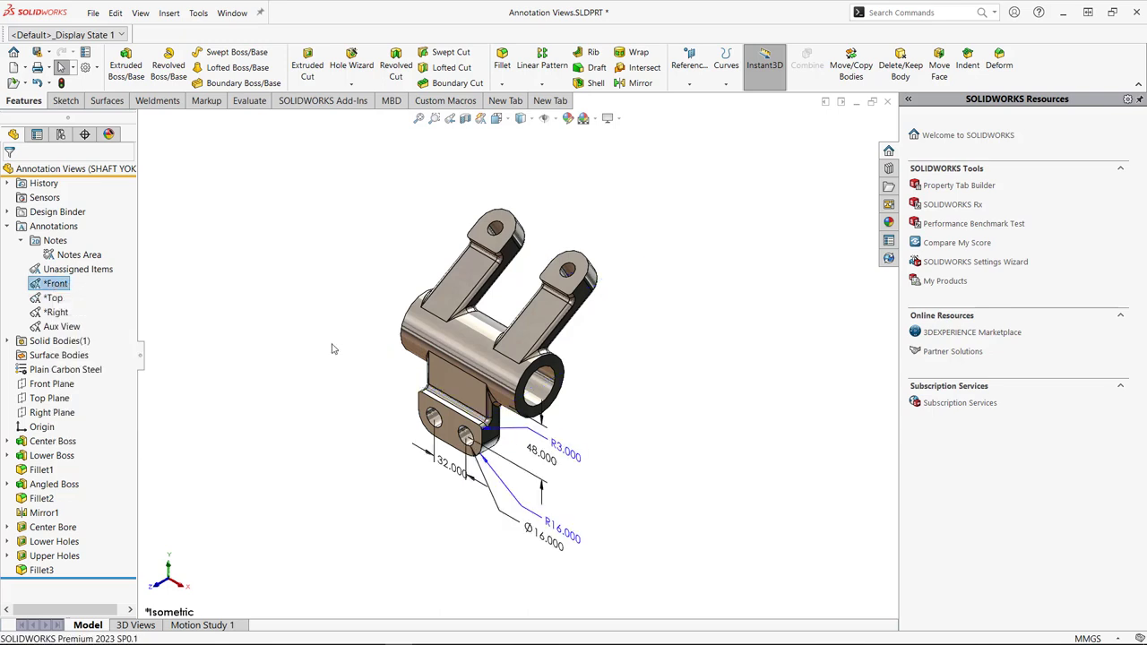
{"action": "mouse_move", "coordinate": [181, 328]}
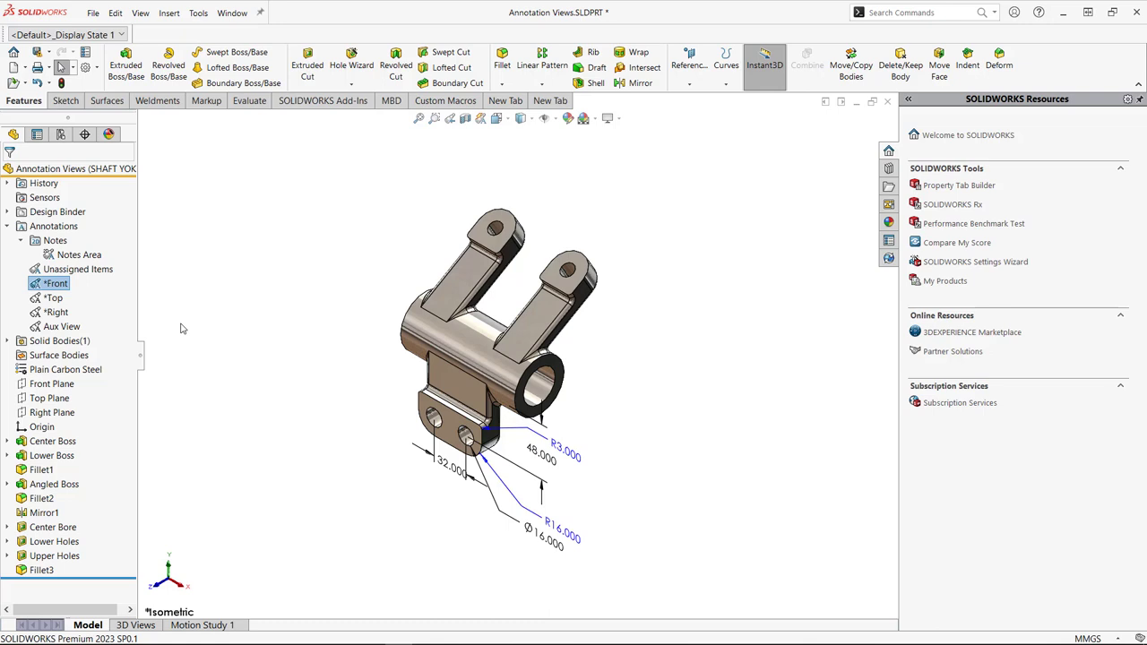
{"action": "mouse_move", "coordinate": [180, 328]}
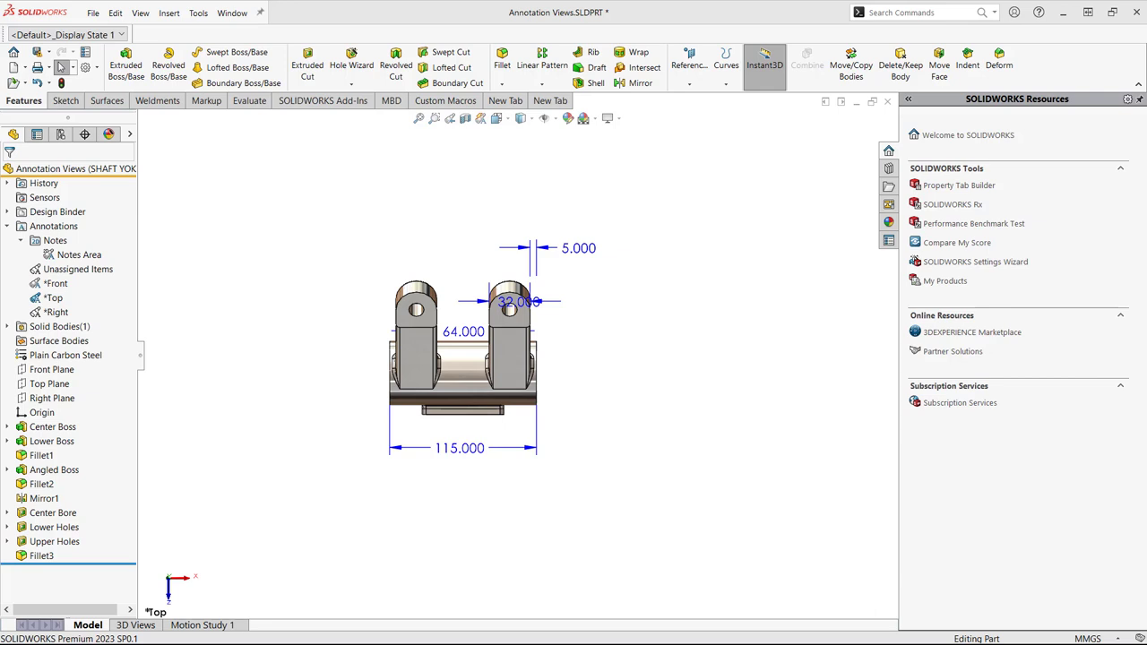
Move the 115.000 and 64.000 dimensions from the Top annotation view to *Front.
{"action": "left_click", "coordinate": [460, 448]}
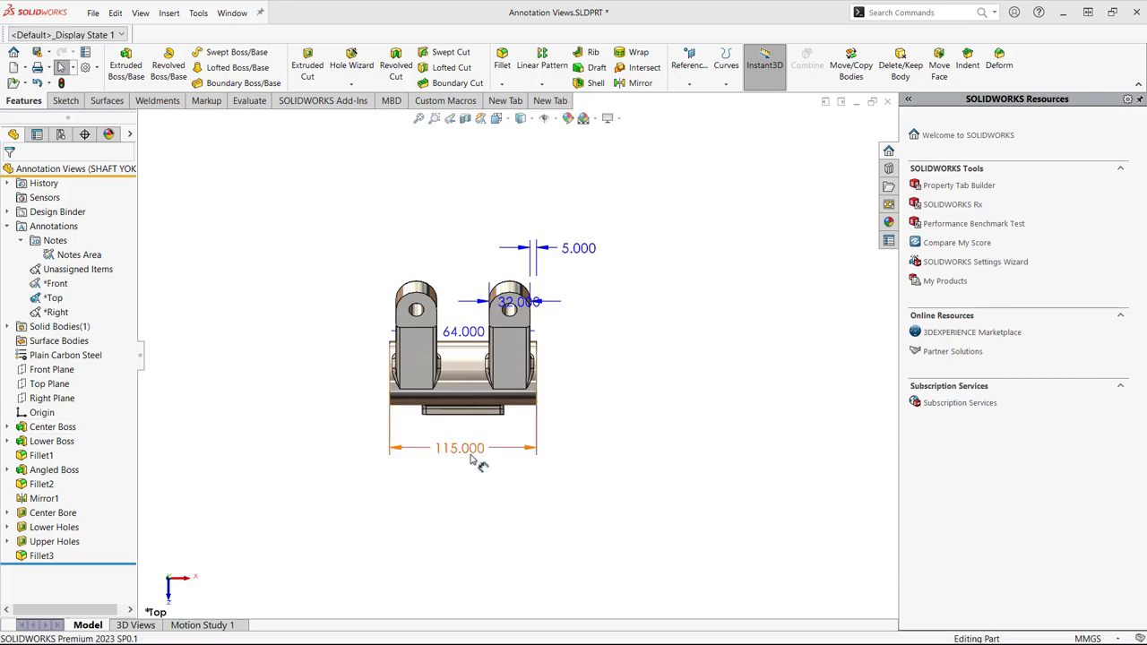
{"action": "right_click", "coordinate": [459, 448]}
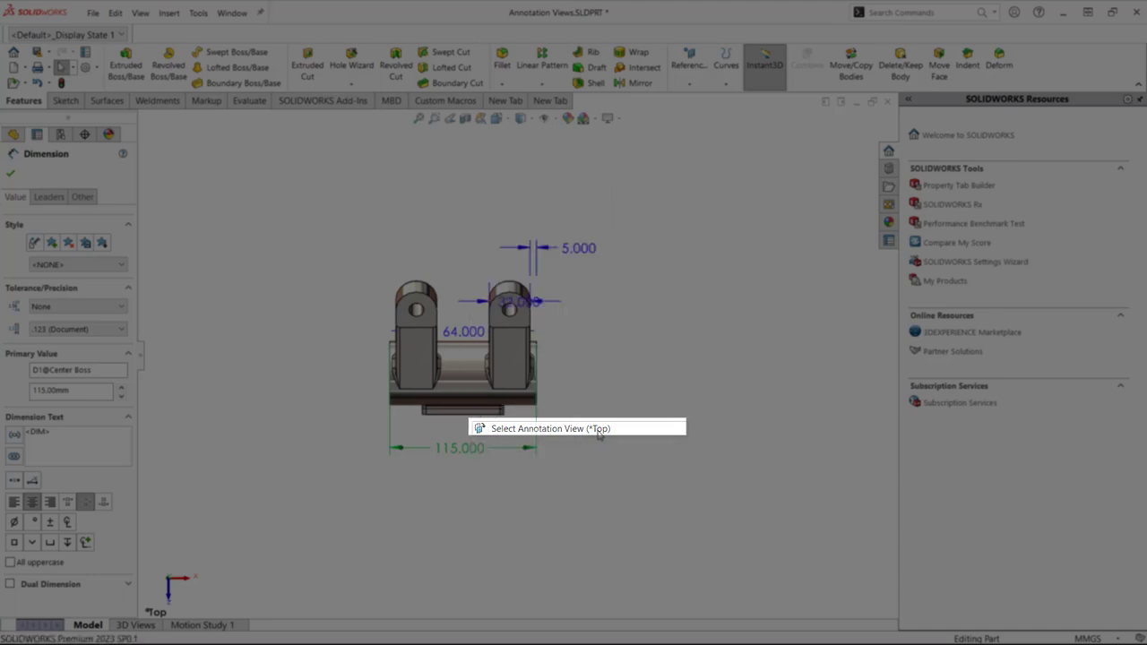
{"action": "left_click", "coordinate": [578, 428]}
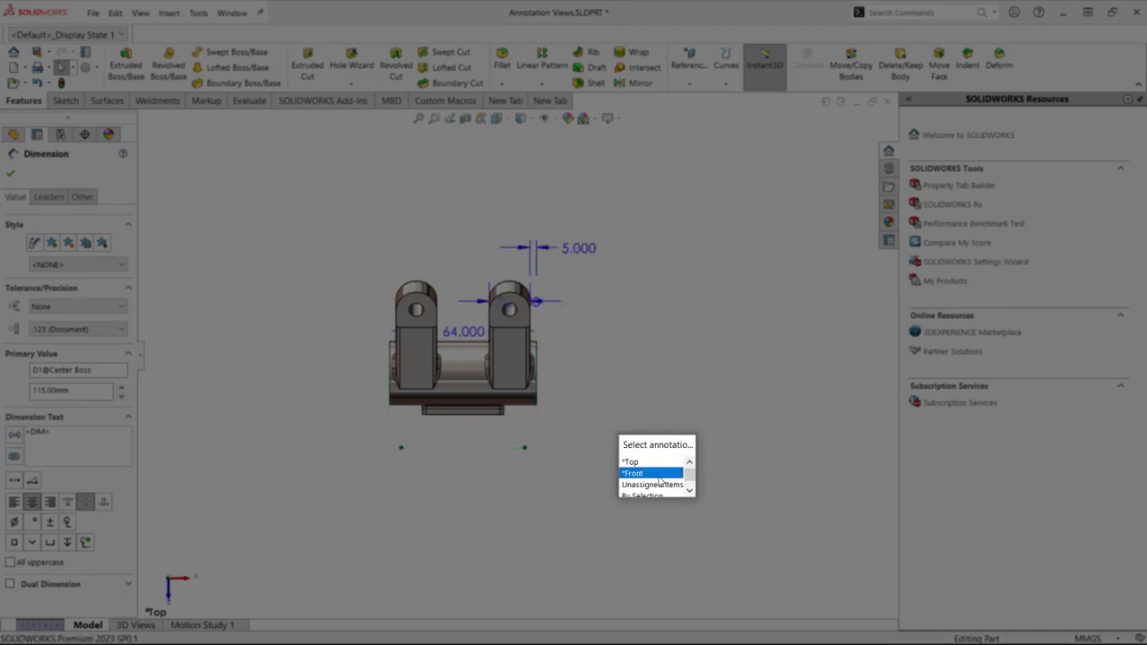
{"action": "left_click", "coordinate": [634, 473]}
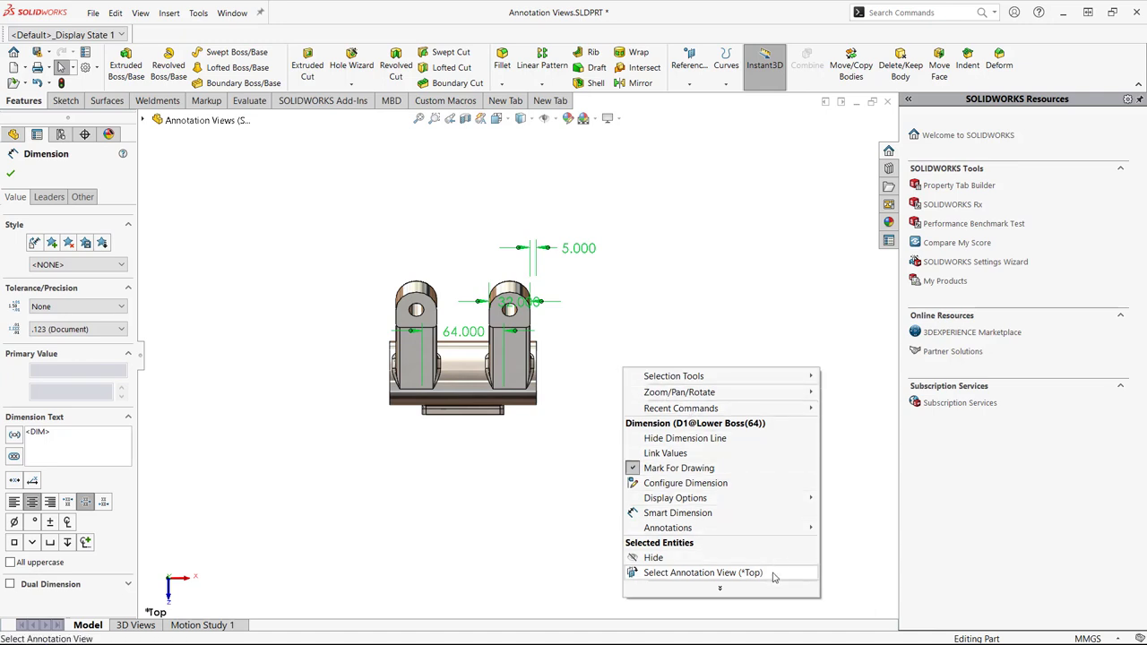
{"action": "left_click", "coordinate": [703, 573]}
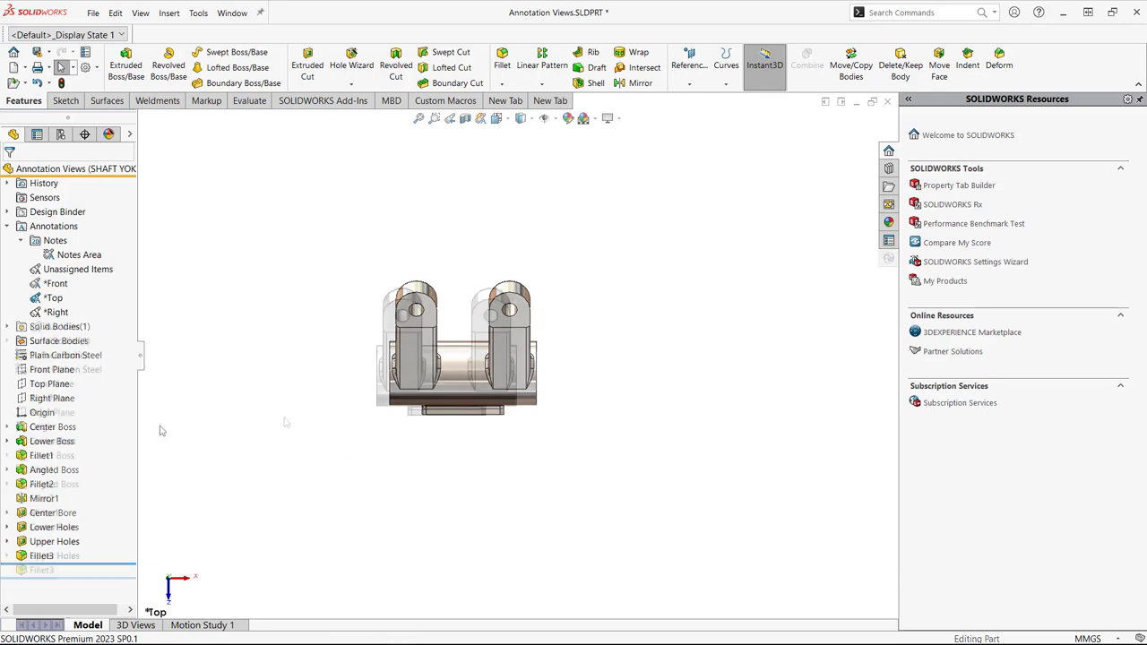
Activate the *Front annotation view and reposition its 115.000 dimension.
{"action": "right_click", "coordinate": [54, 283]}
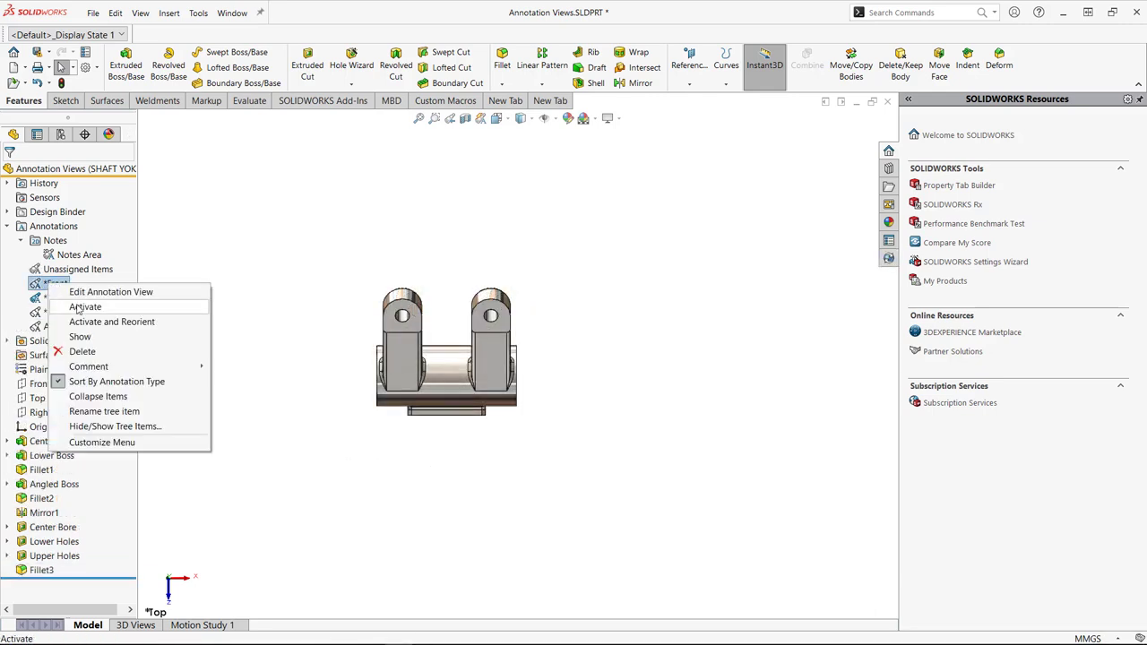
{"action": "left_click", "coordinate": [84, 307]}
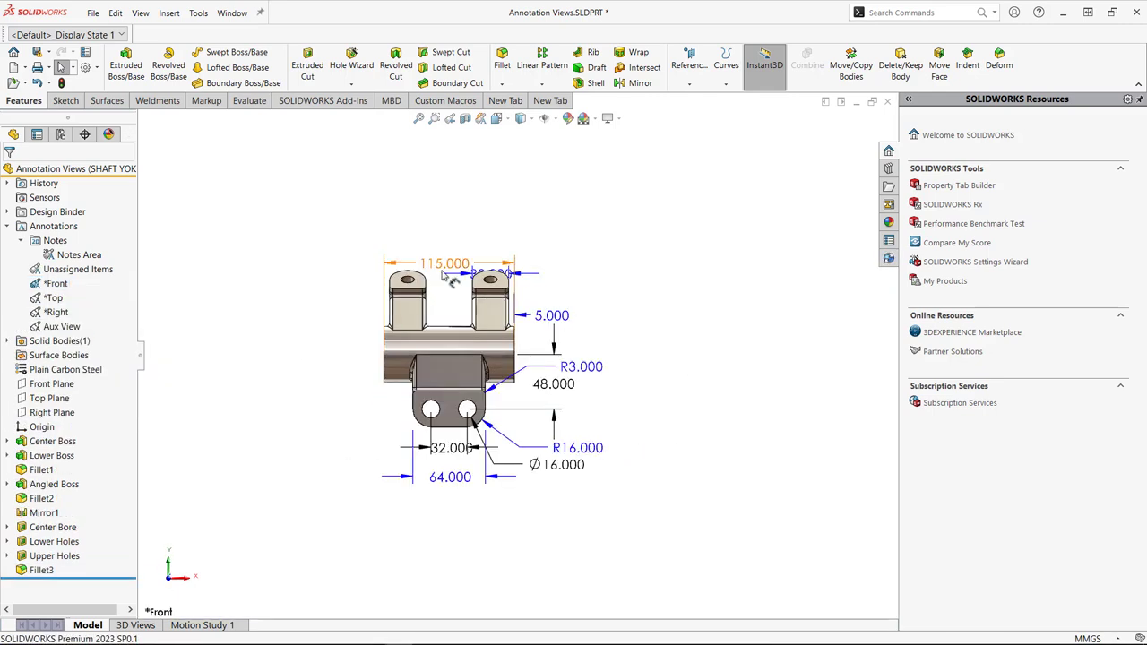
{"action": "left_click", "coordinate": [444, 262]}
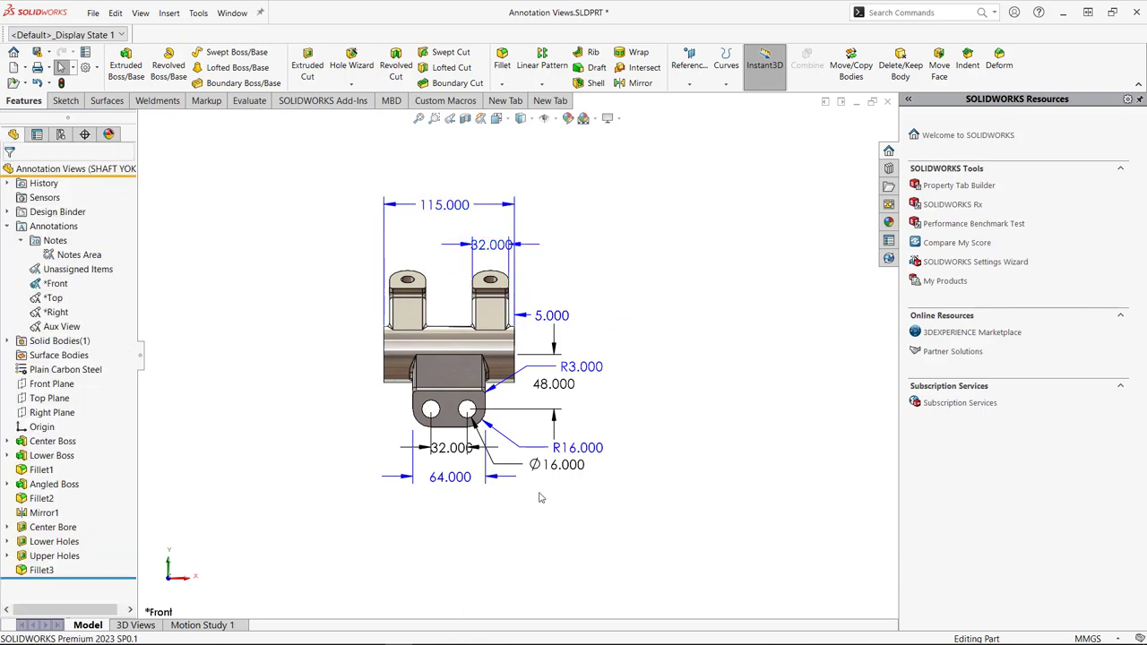
Delete the empty *Top annotation view, confirming with Yes.
{"action": "left_click", "coordinate": [54, 297]}
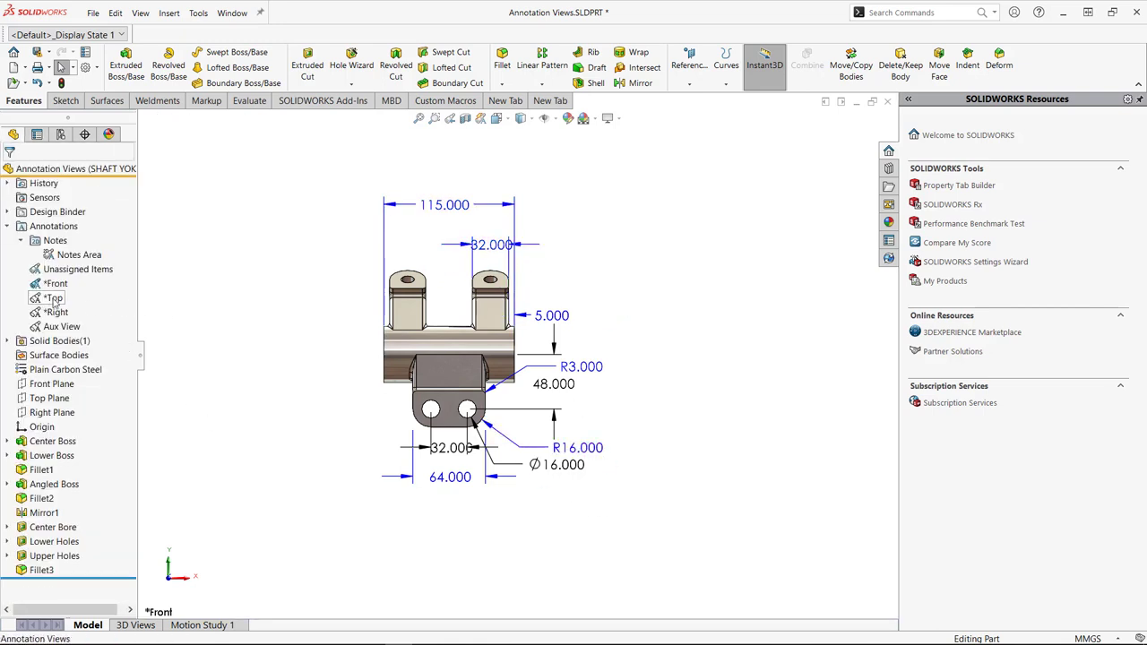
{"action": "double_click", "coordinate": [55, 297]}
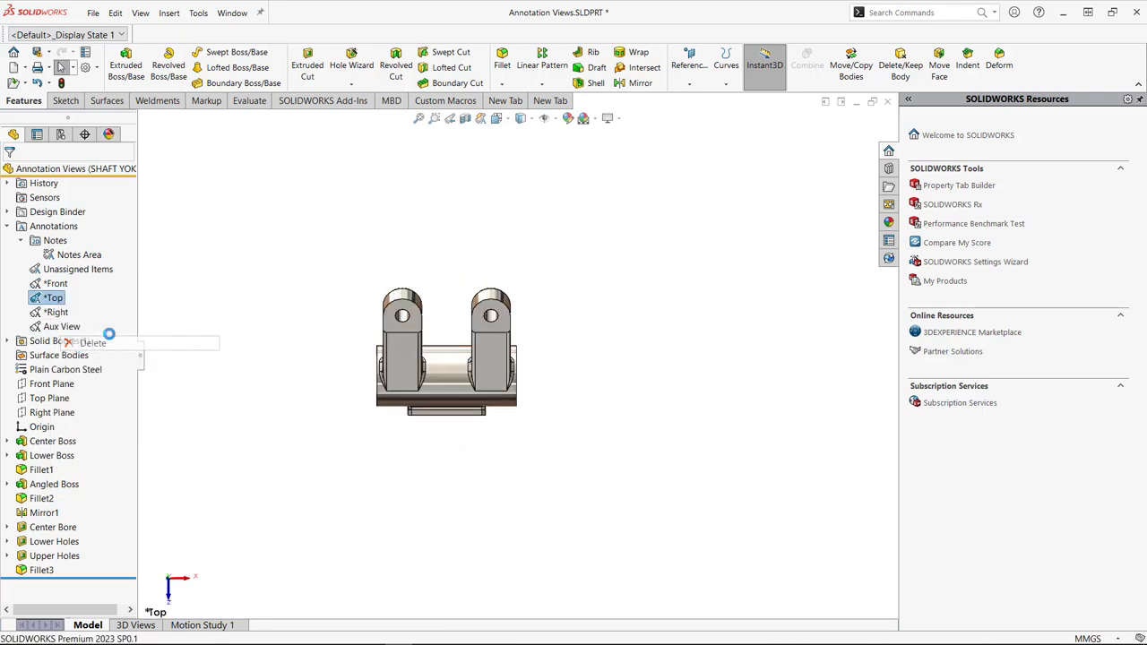
{"action": "left_click", "coordinate": [93, 343]}
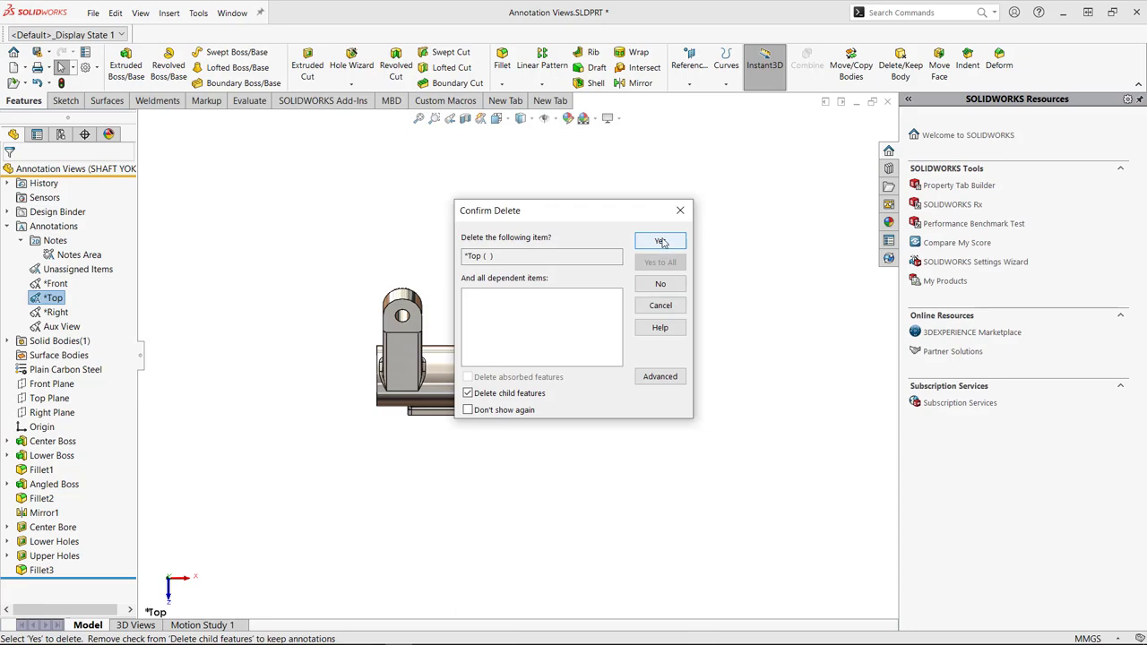
{"action": "left_click", "coordinate": [661, 241]}
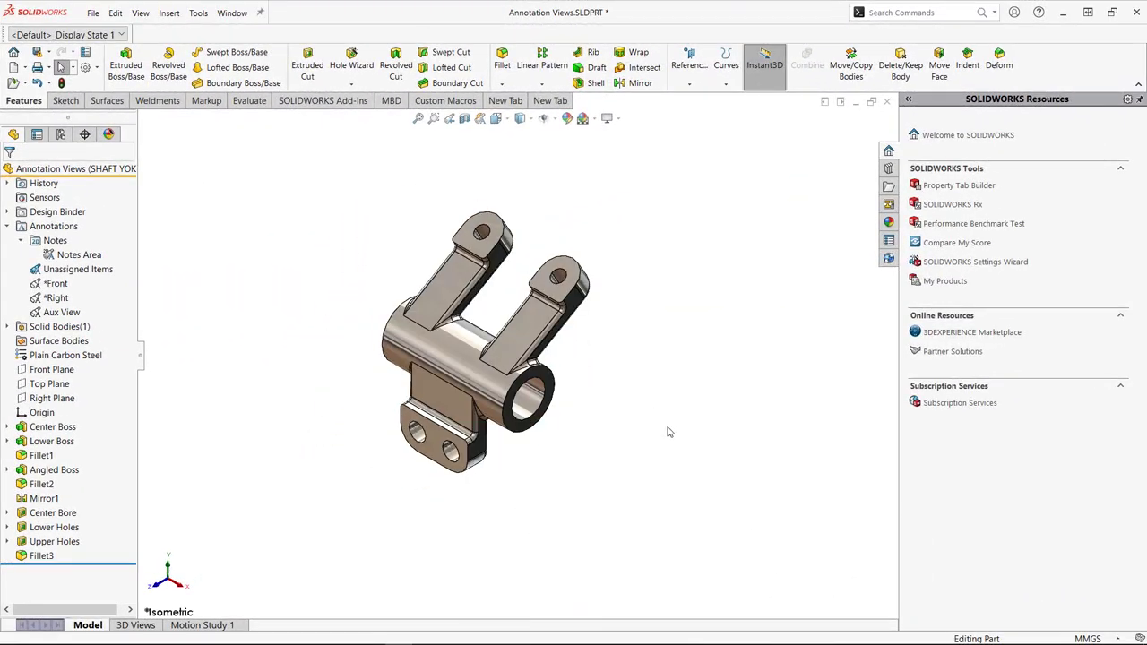
{"action": "mouse_move", "coordinate": [268, 375]}
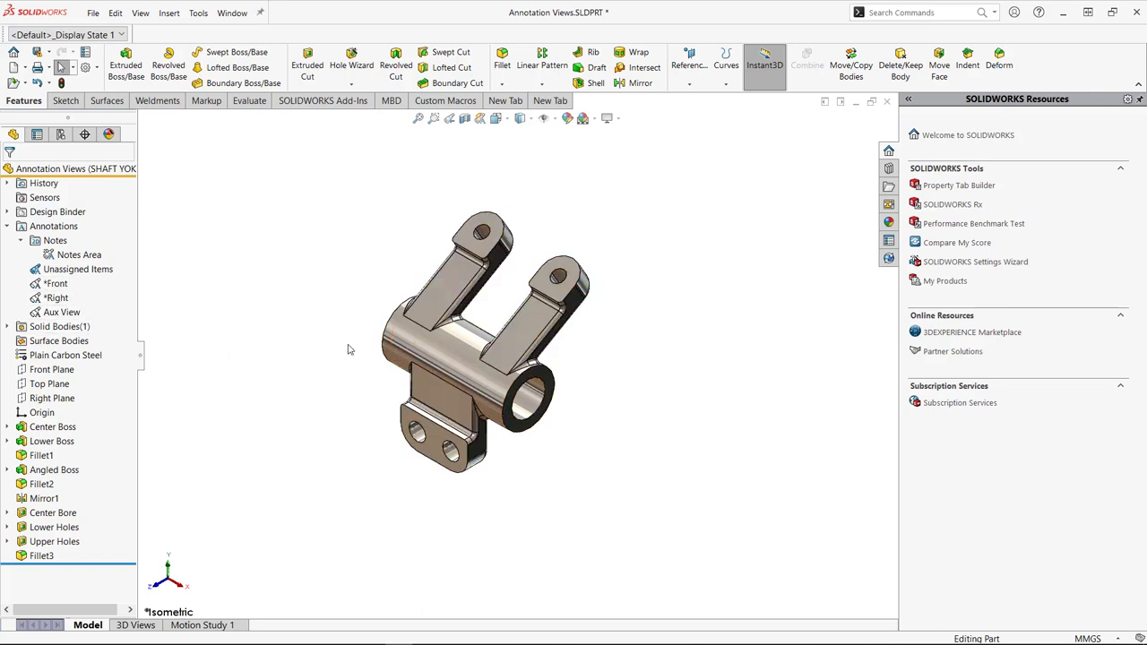
{"action": "mouse_move", "coordinate": [358, 324]}
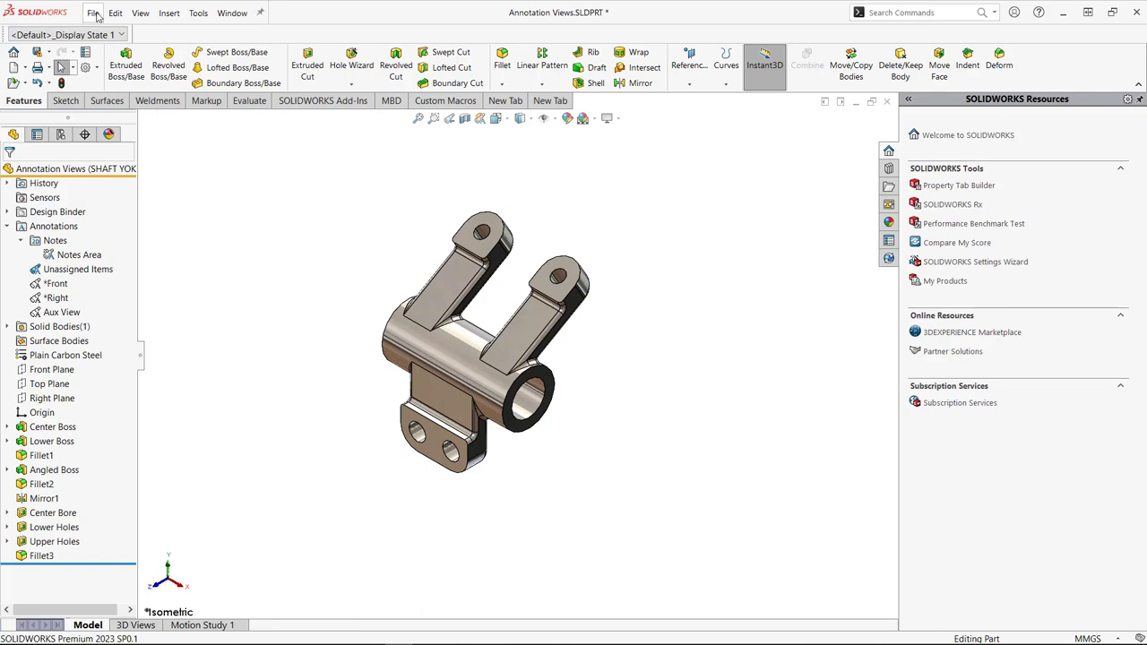
Make a drawing from the Shaft Yoke part, placing the (A) Front view and picking (A) Aux View.
{"action": "left_click", "coordinate": [13, 52]}
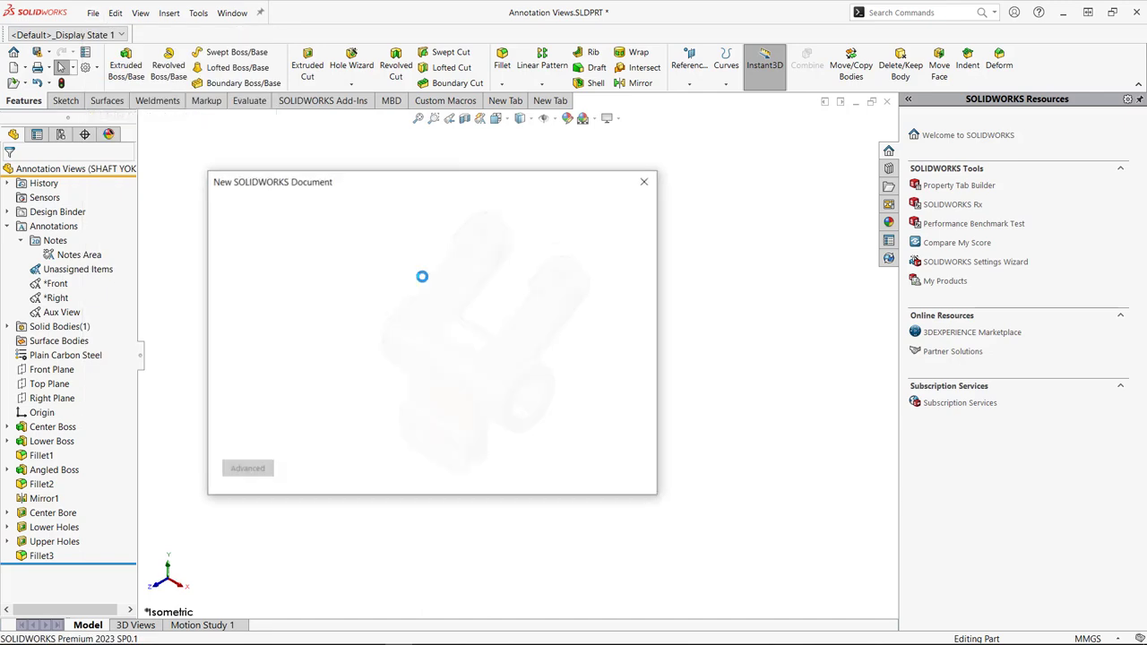
{"action": "left_click", "coordinate": [643, 182]}
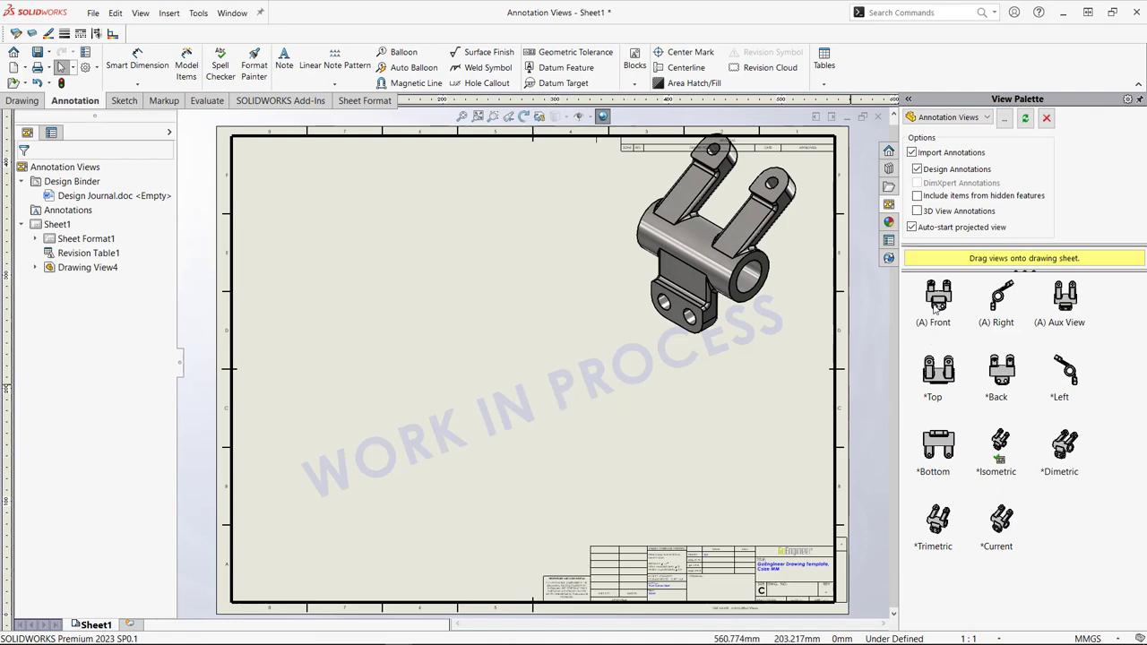
{"action": "left_click_drag", "start_coordinate": [938, 295], "coordinate": [331, 413]}
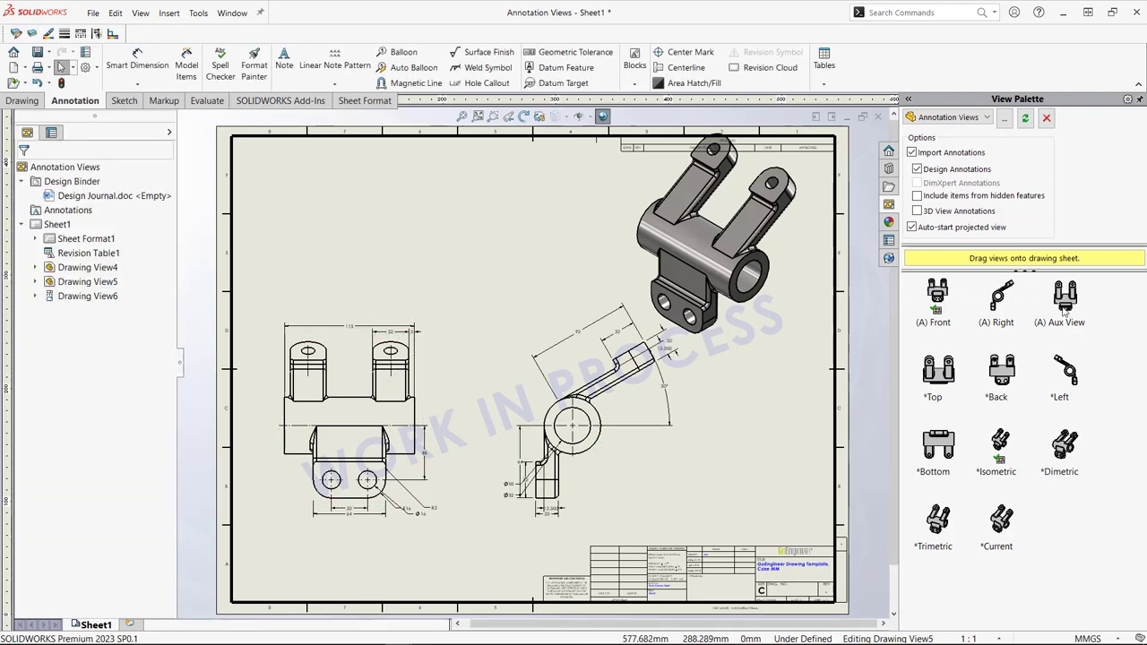
{"action": "left_click", "coordinate": [1060, 301]}
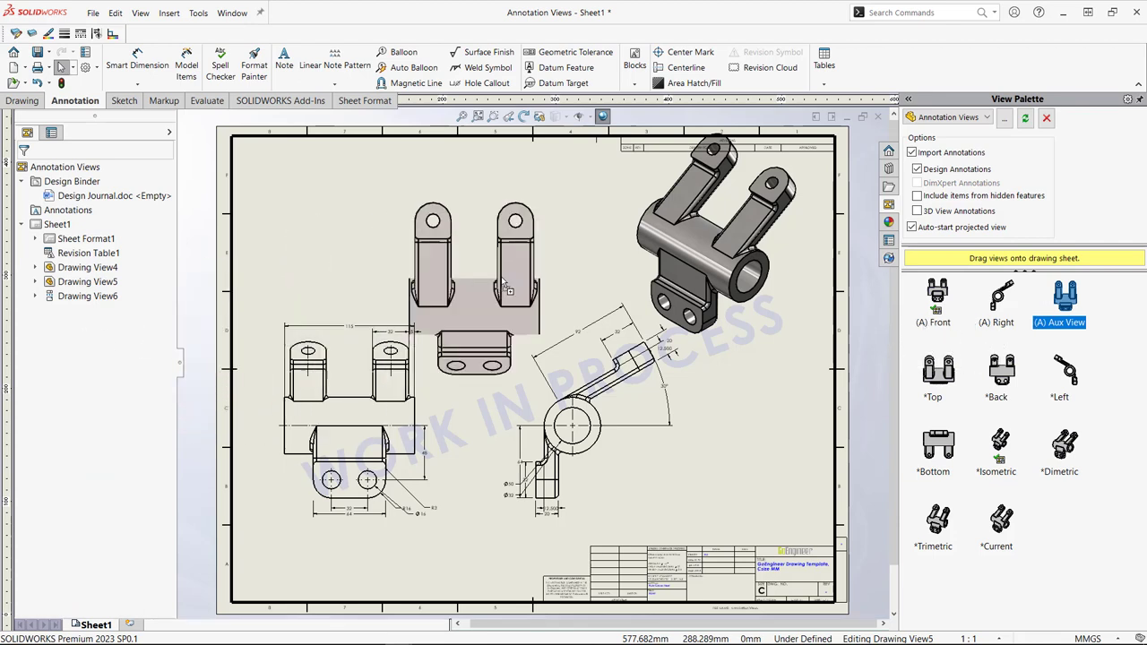